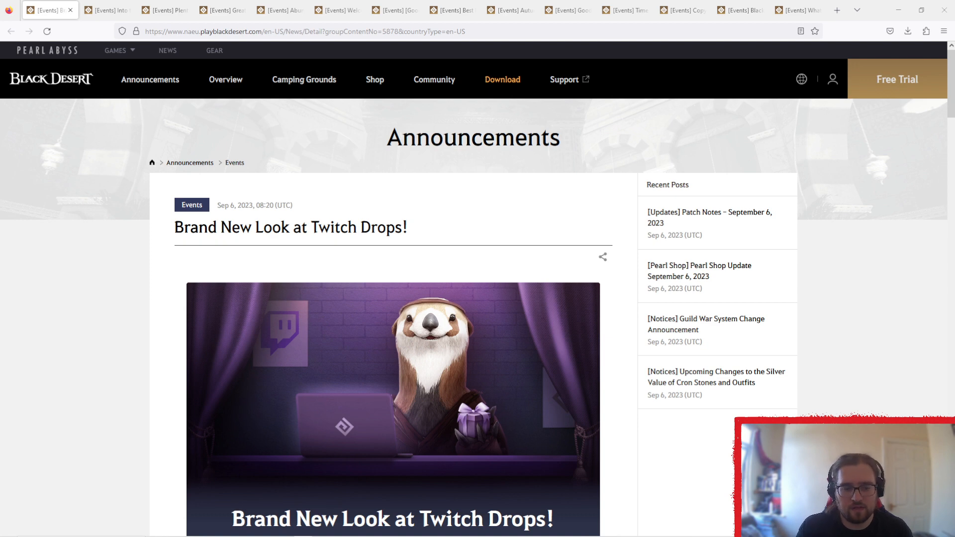
Scroll the Twitch Drops article and highlight the 'Watch 2 hours of Black Desert Category' line.
scroll(down, 3)
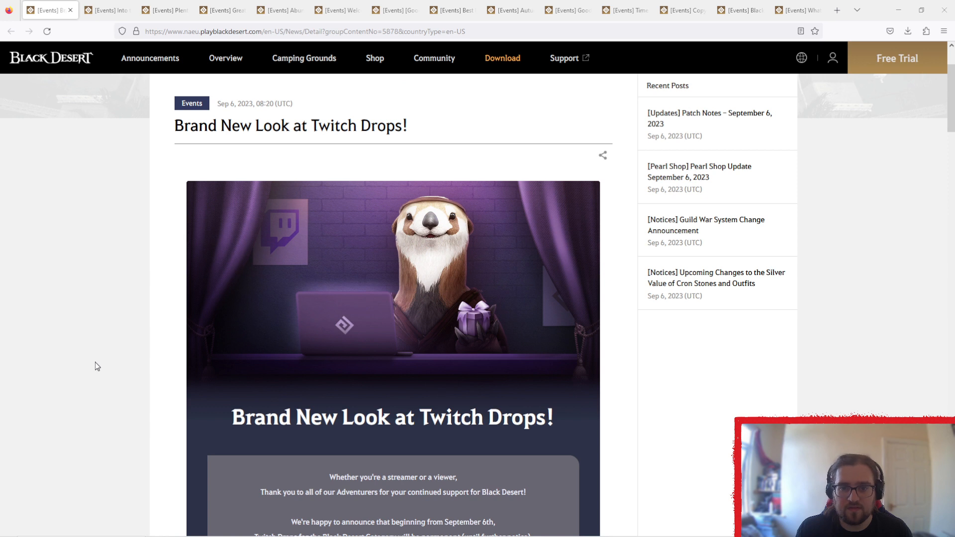
scroll(down, 3)
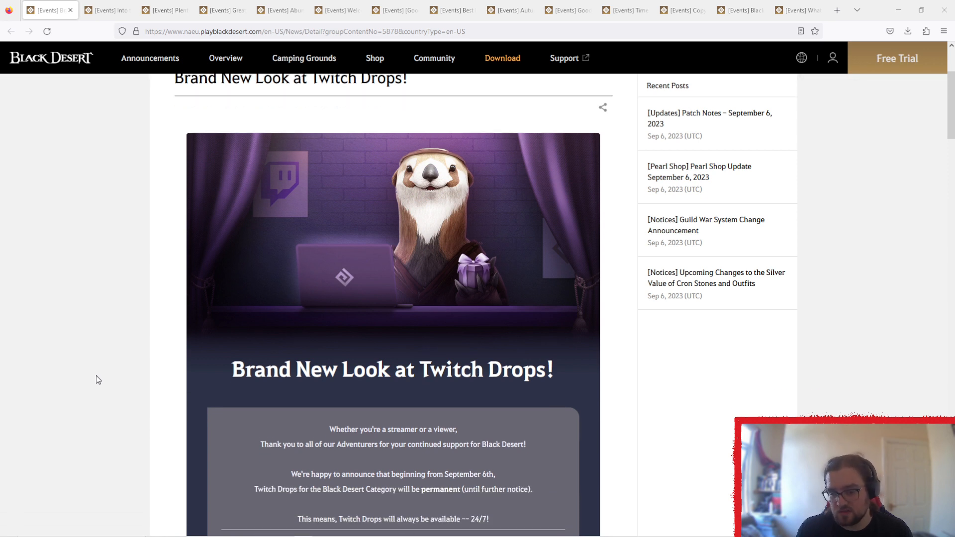
scroll(down, 3)
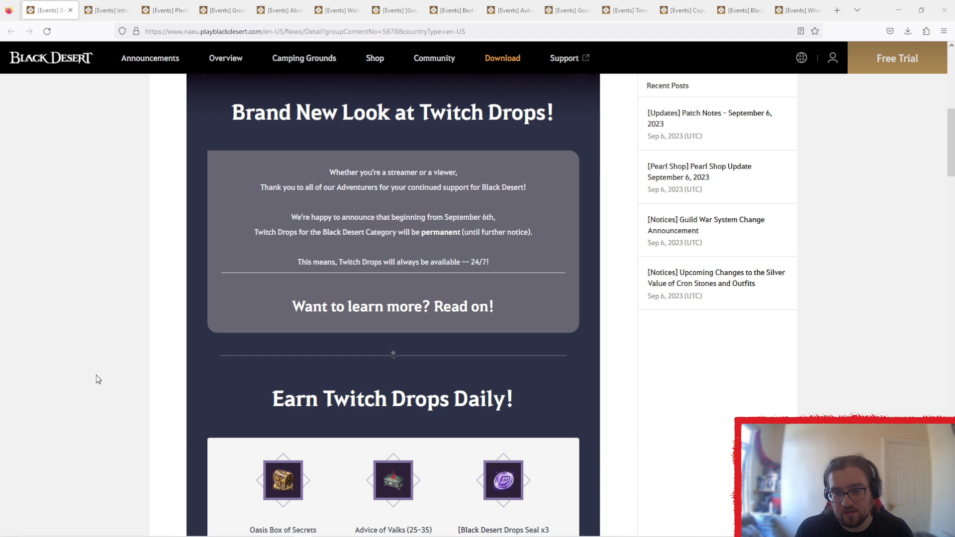
scroll(down, 3)
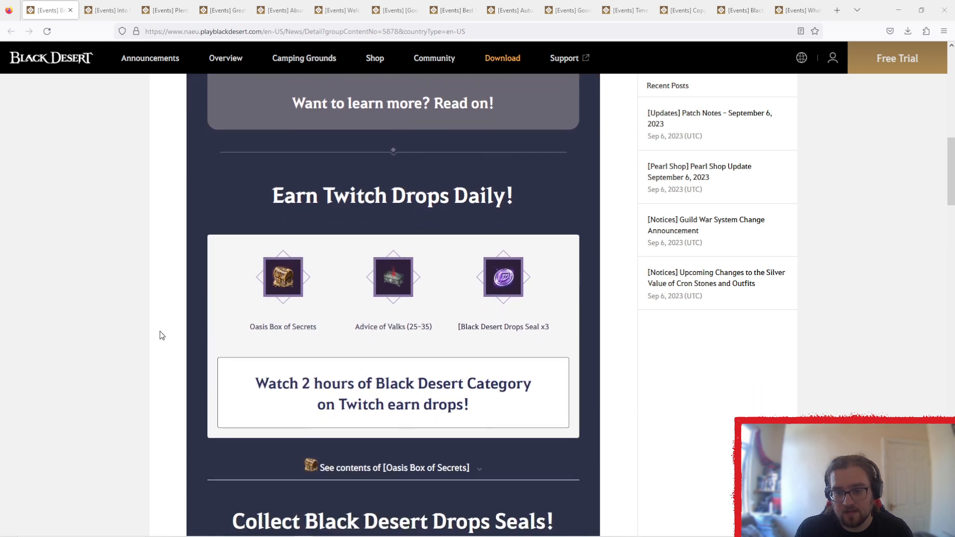
drag(255, 383, 469, 404)
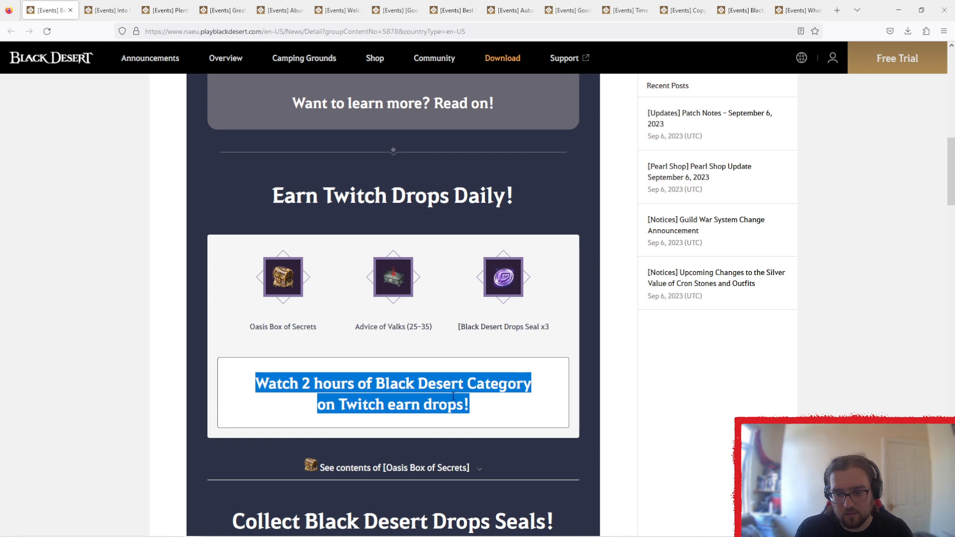
click(383, 350)
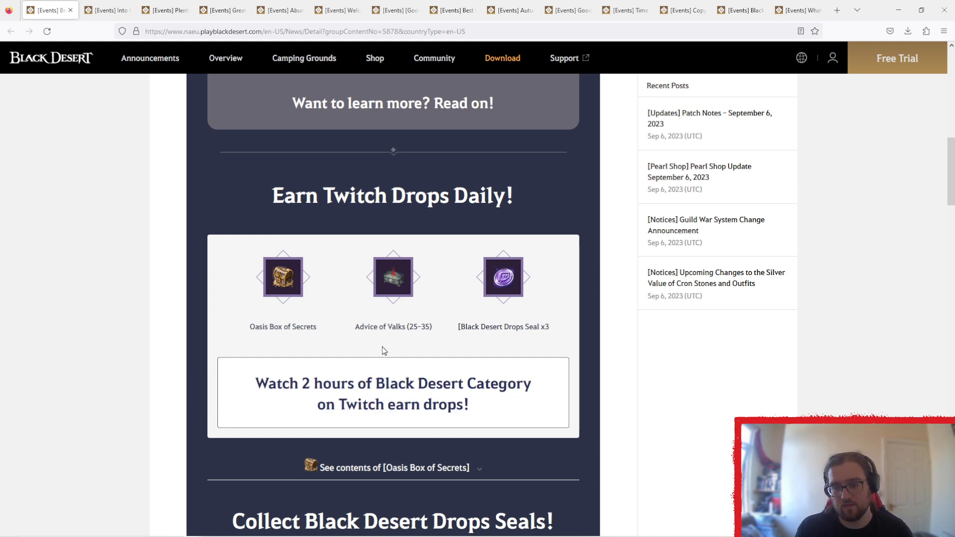
Scroll the Drops Seals rewards table, highlighting the Old Moon Fortune Scroll reward name.
scroll(down, 3)
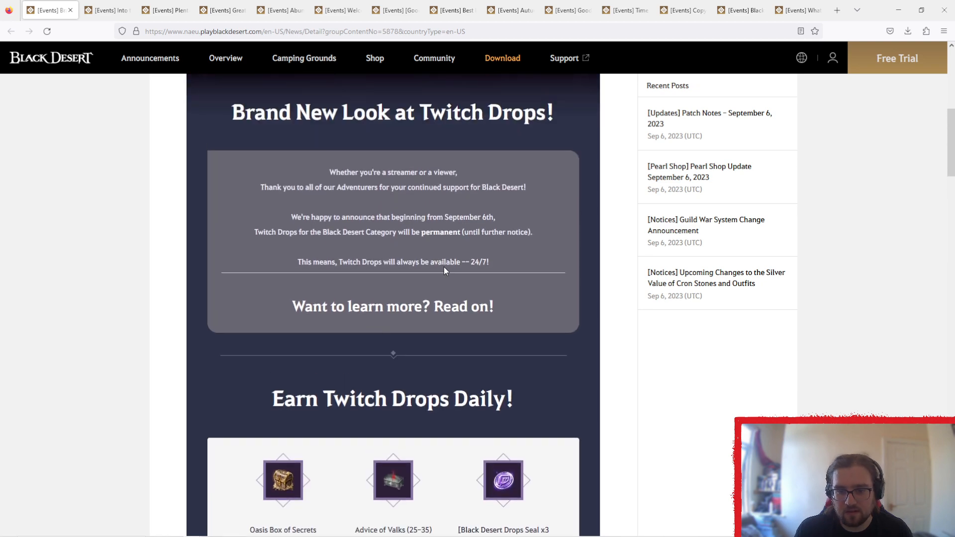
scroll(down, 3)
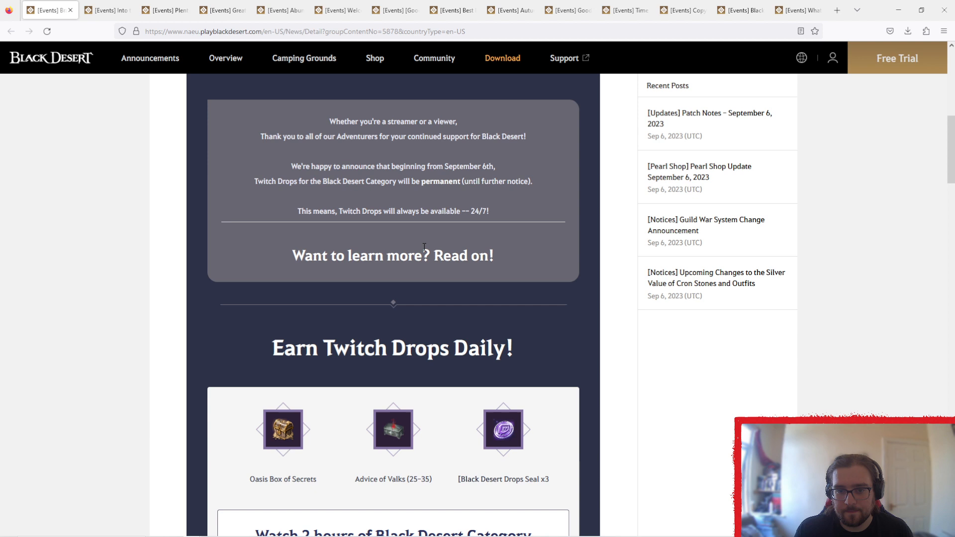
scroll(down, 3)
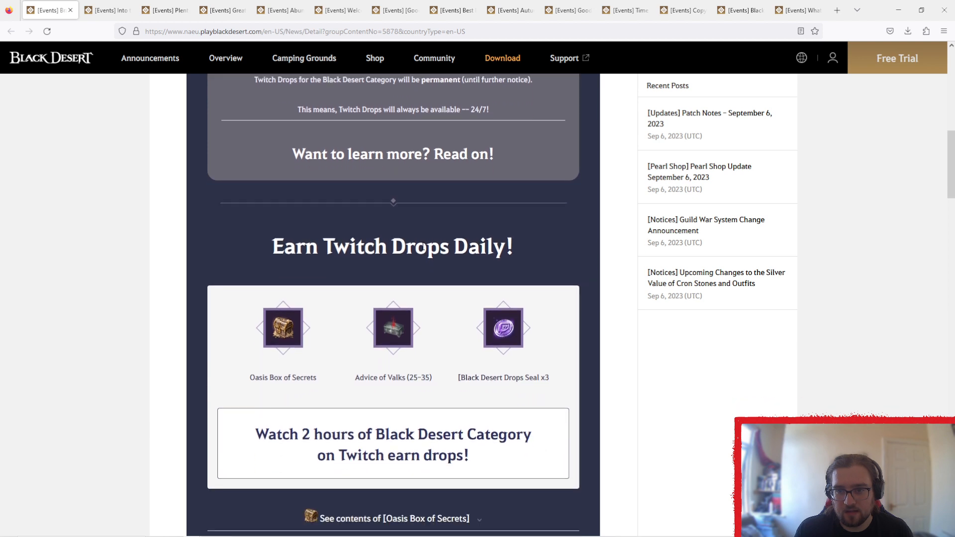
scroll(down, 3)
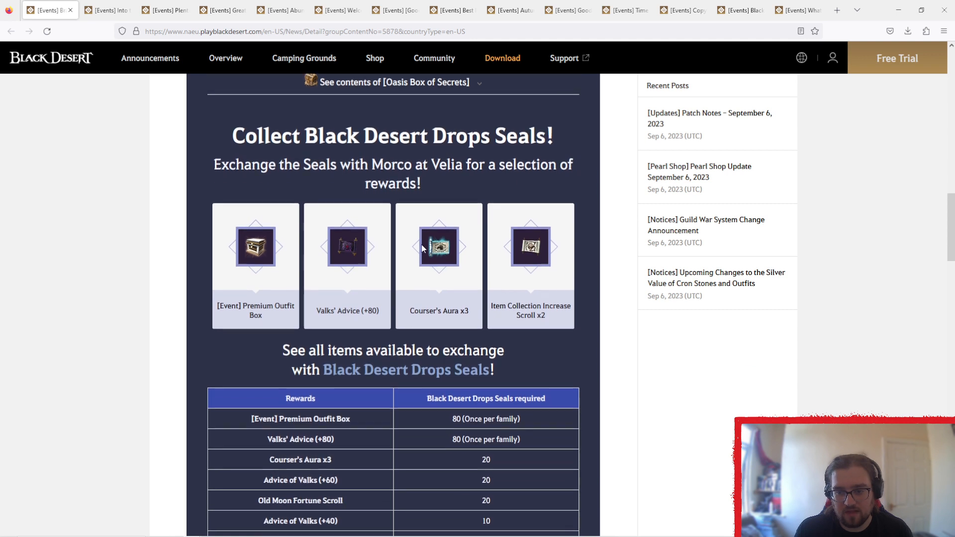
scroll(down, 3)
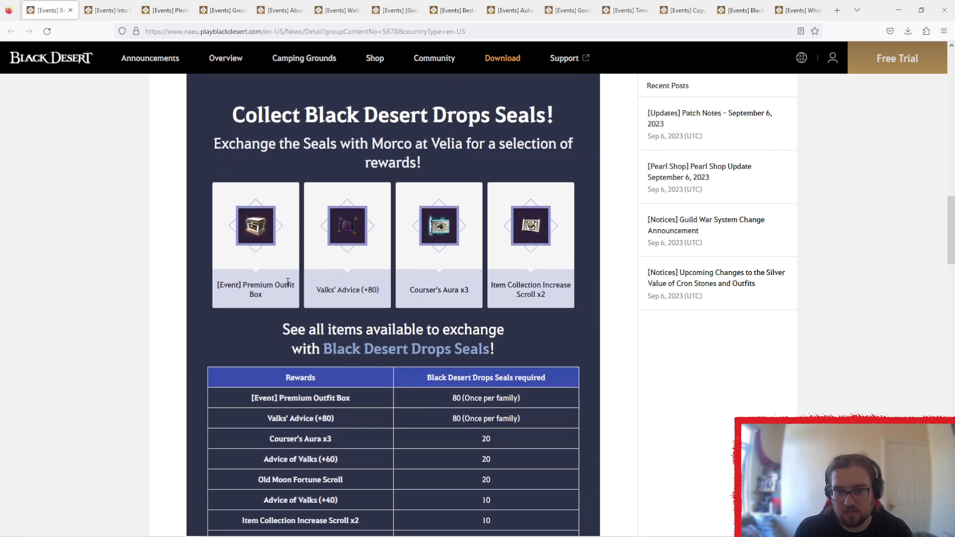
scroll(down, 3)
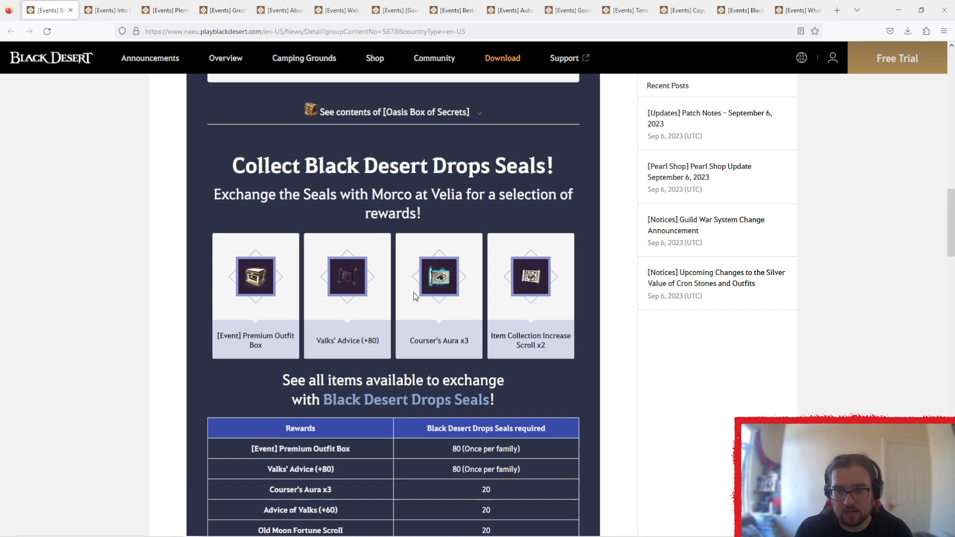
scroll(down, 3)
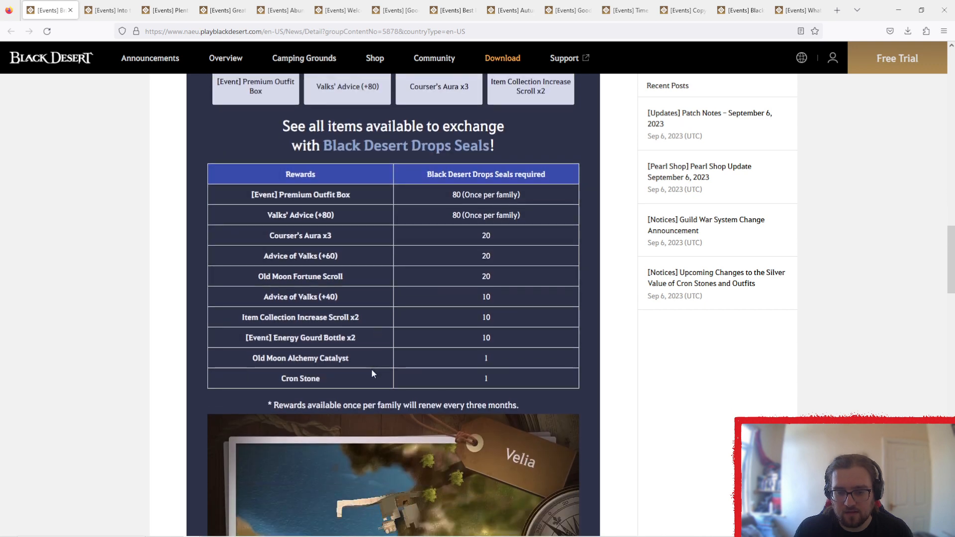
mouse_move(331, 382)
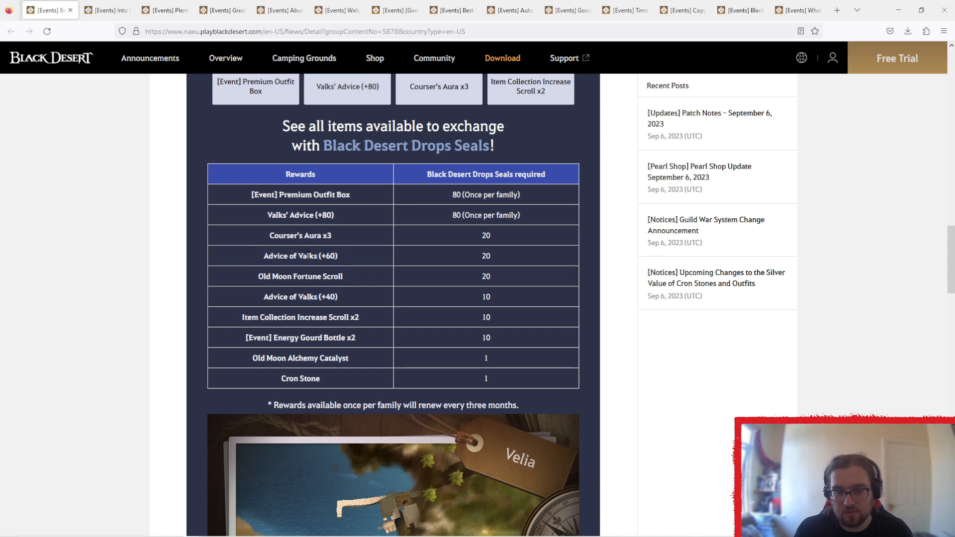
double_click(300, 256)
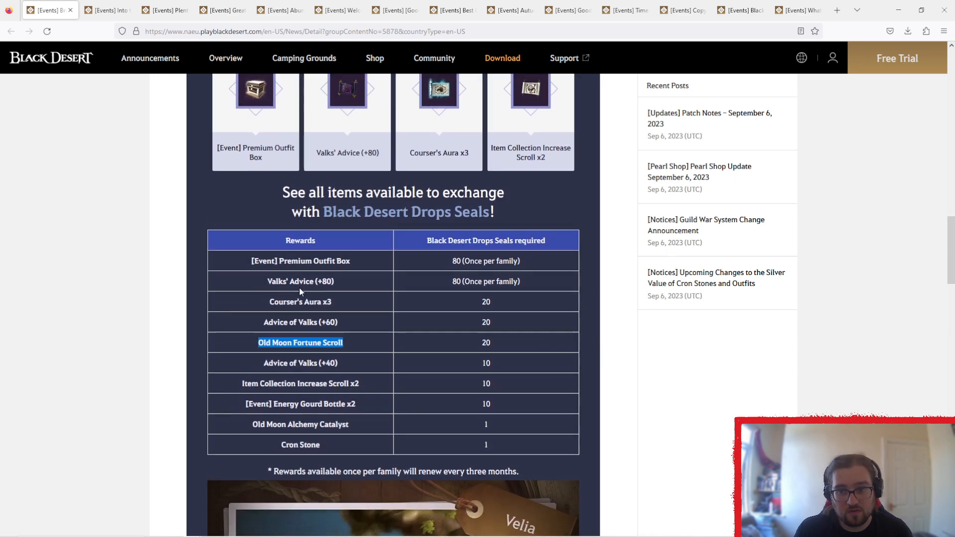
scroll(down, 3)
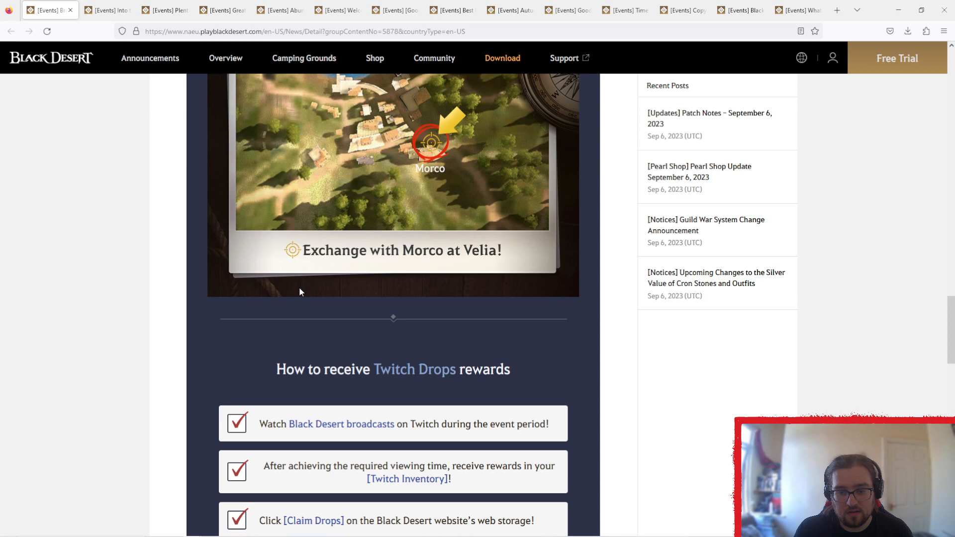
scroll(down, 3)
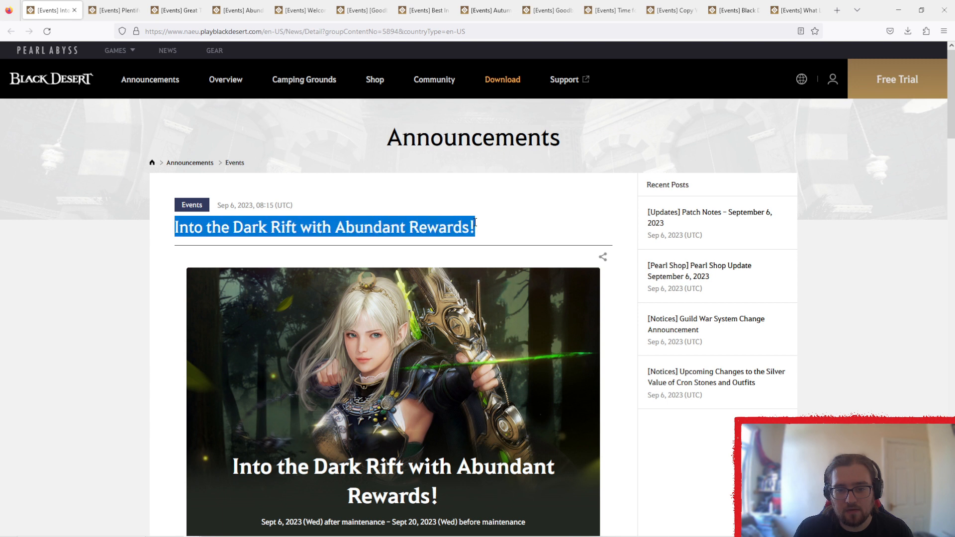
Deselect the article title and scroll through the Into the Dark Rift event page.
click(487, 226)
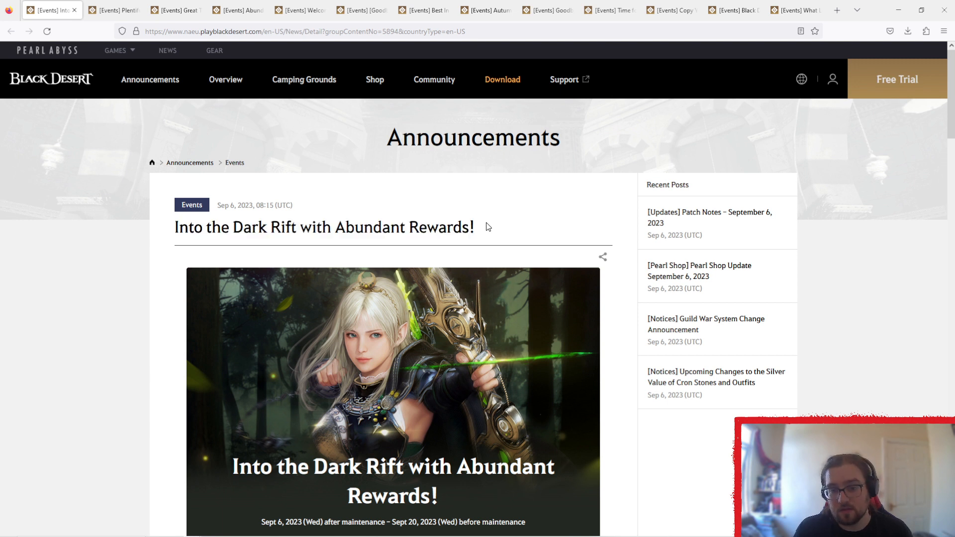
scroll(down, 3)
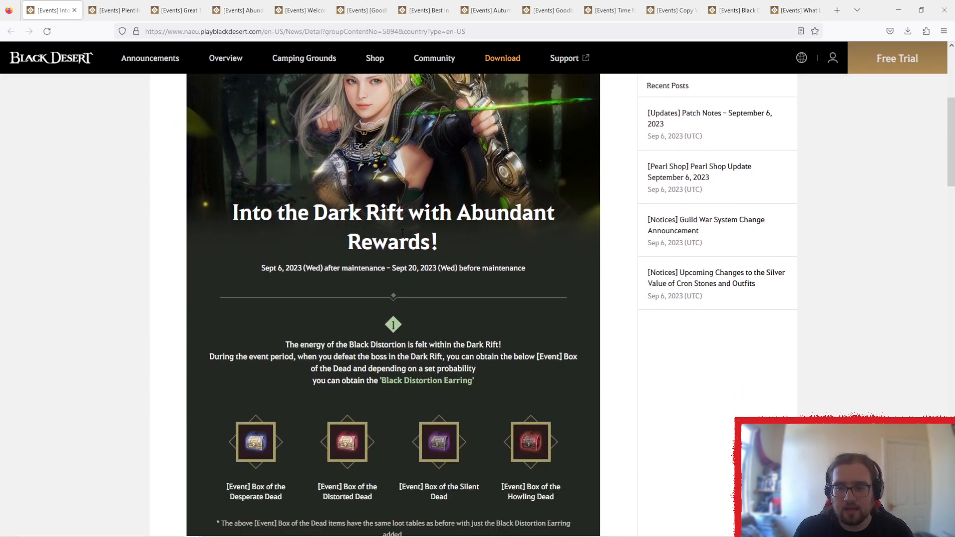
scroll(down, 3)
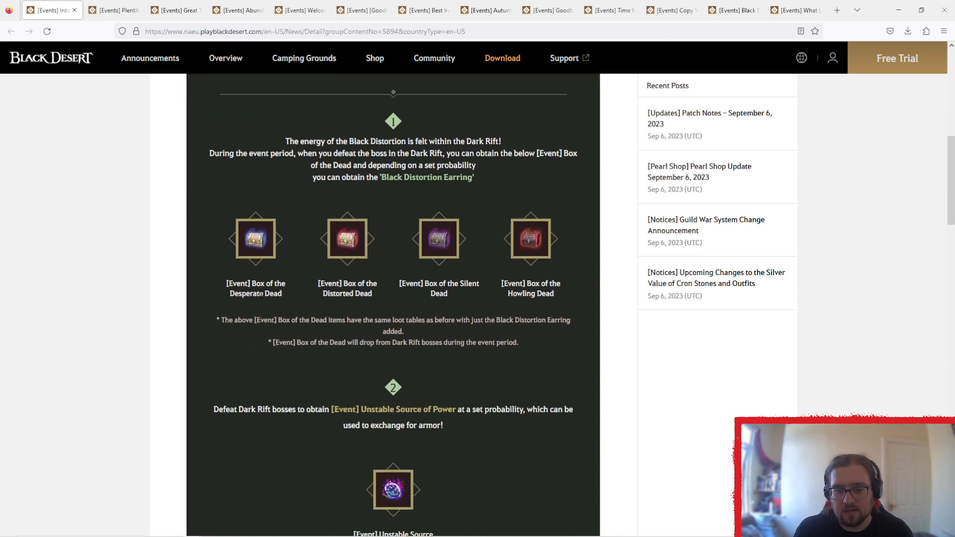
scroll(down, 3)
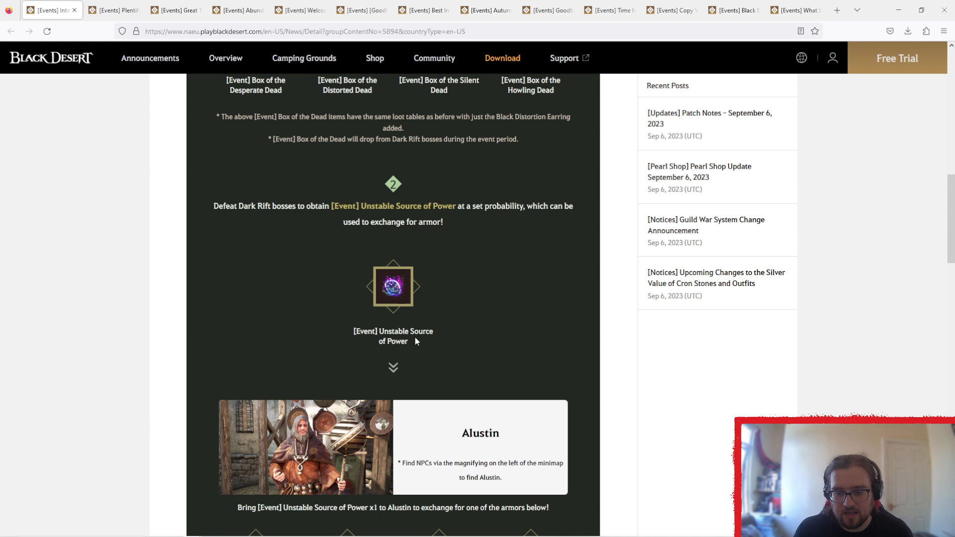
scroll(down, 3)
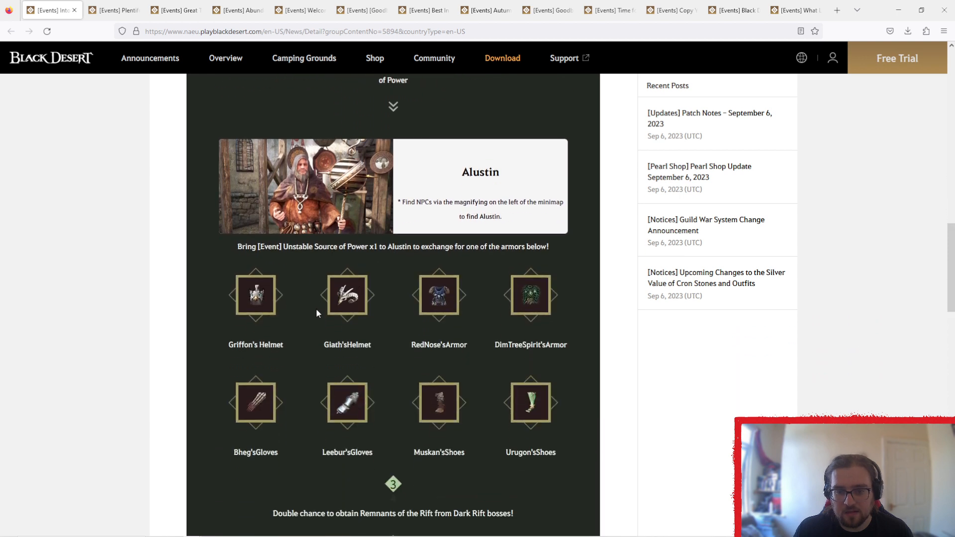
scroll(down, 3)
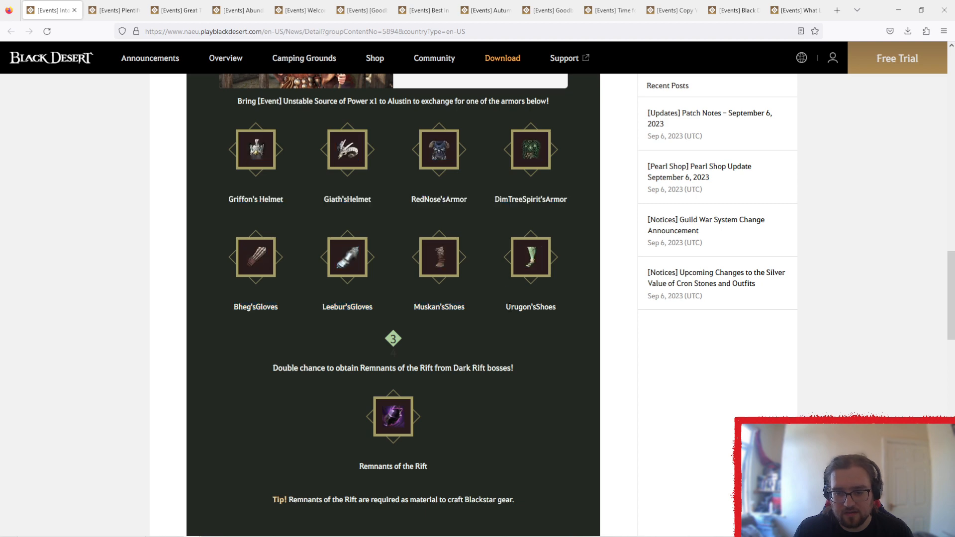
scroll(down, 3)
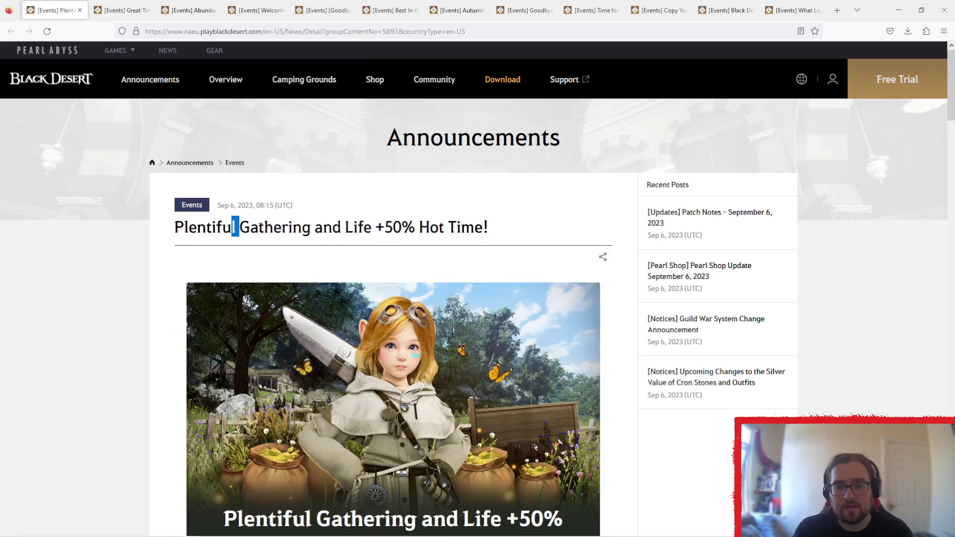
Highlight the Plentiful Gathering title and read down to 'Learn more about gathering mini-games!'.
drag(236, 227, 481, 227)
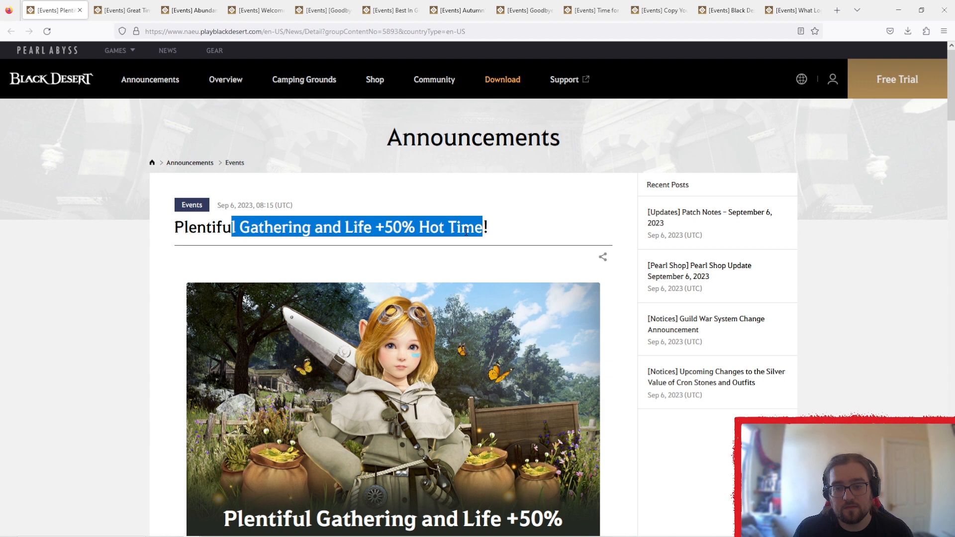
scroll(down, 3)
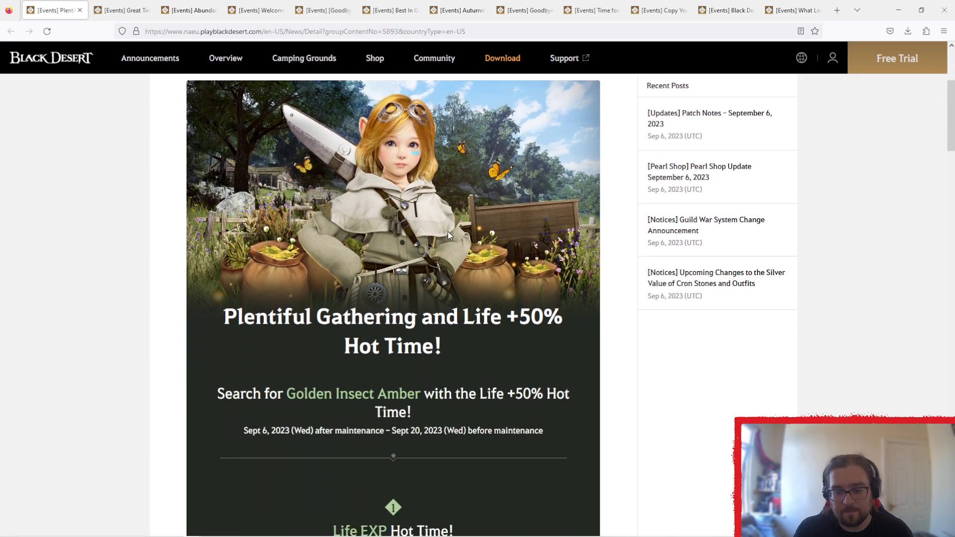
scroll(down, 3)
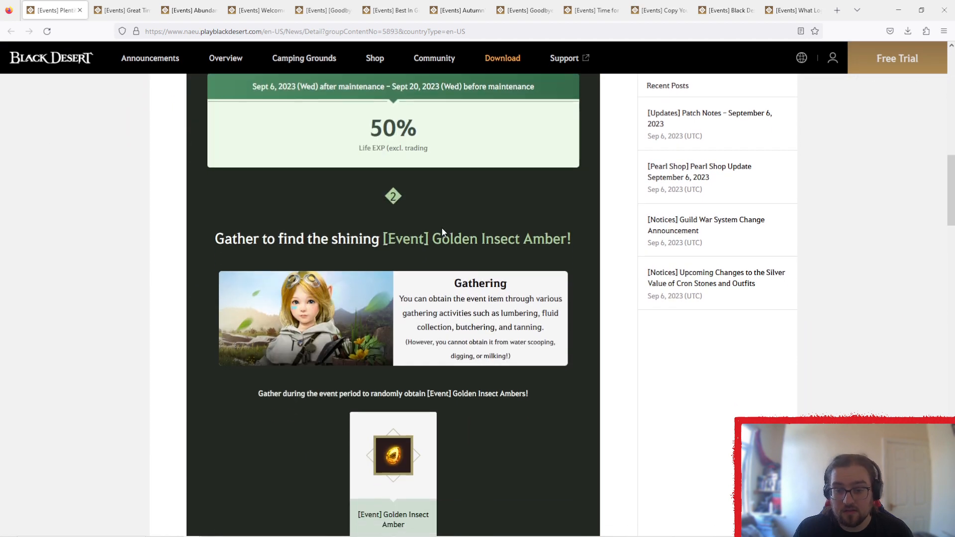
scroll(down, 3)
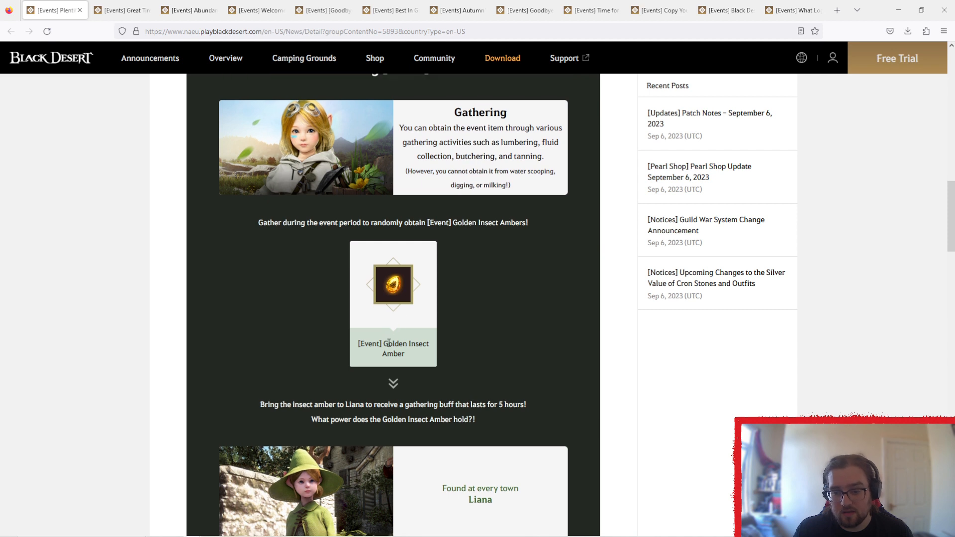
scroll(down, 3)
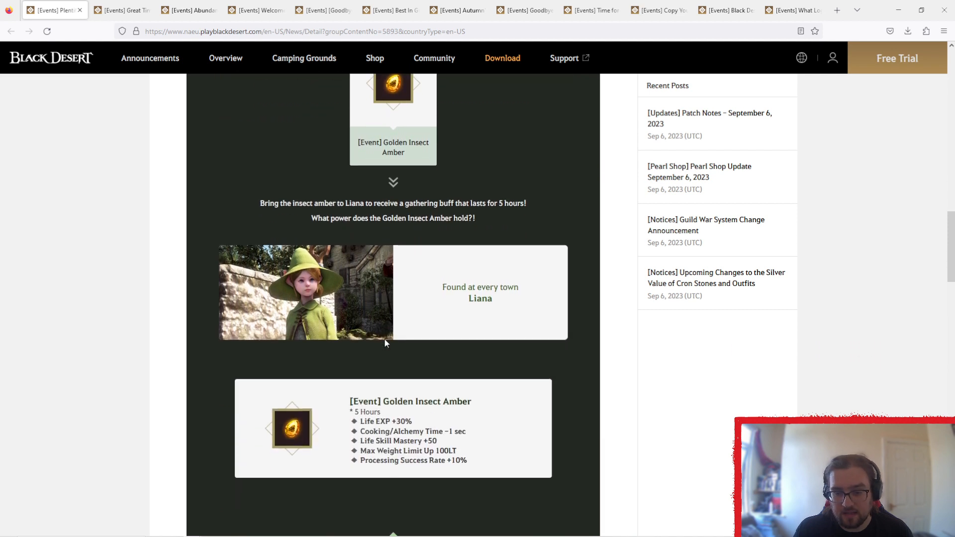
scroll(down, 3)
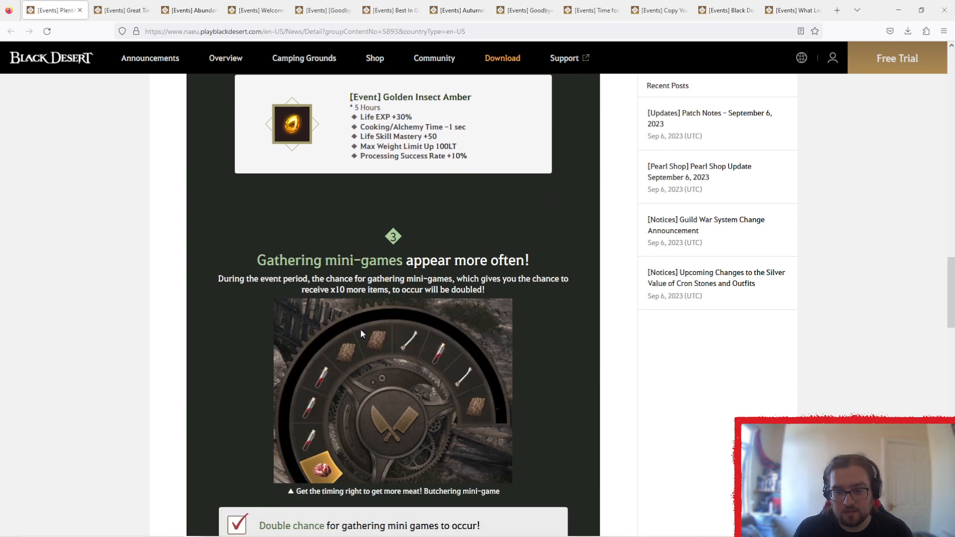
scroll(down, 3)
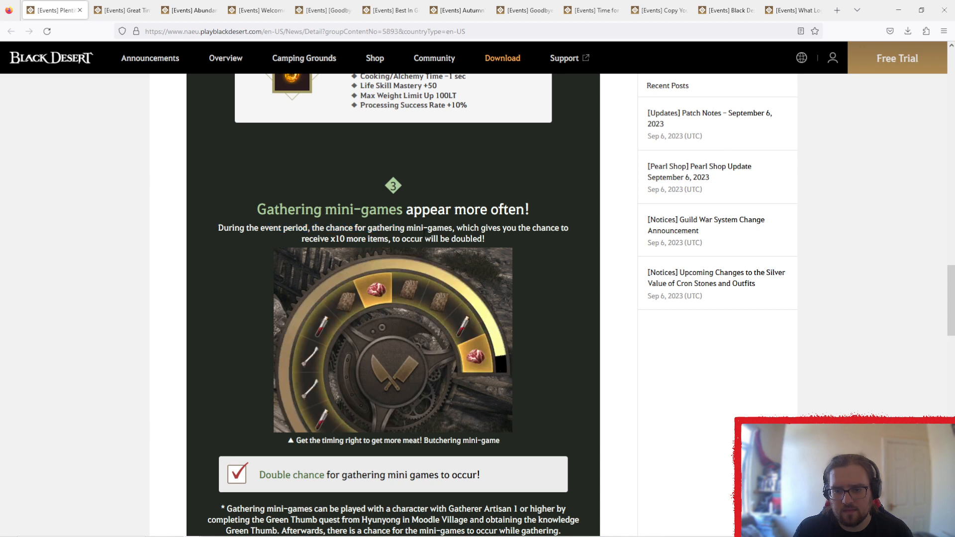
scroll(down, 3)
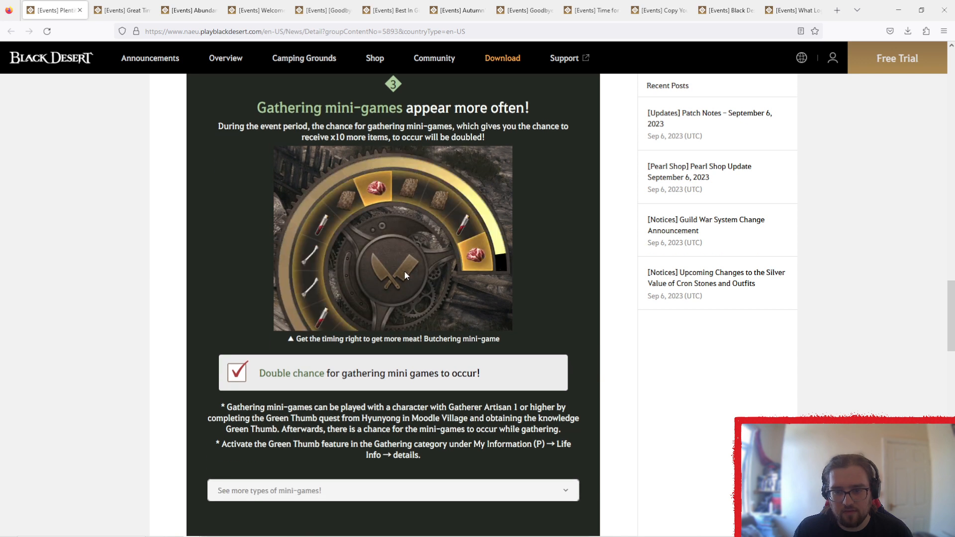
scroll(down, 3)
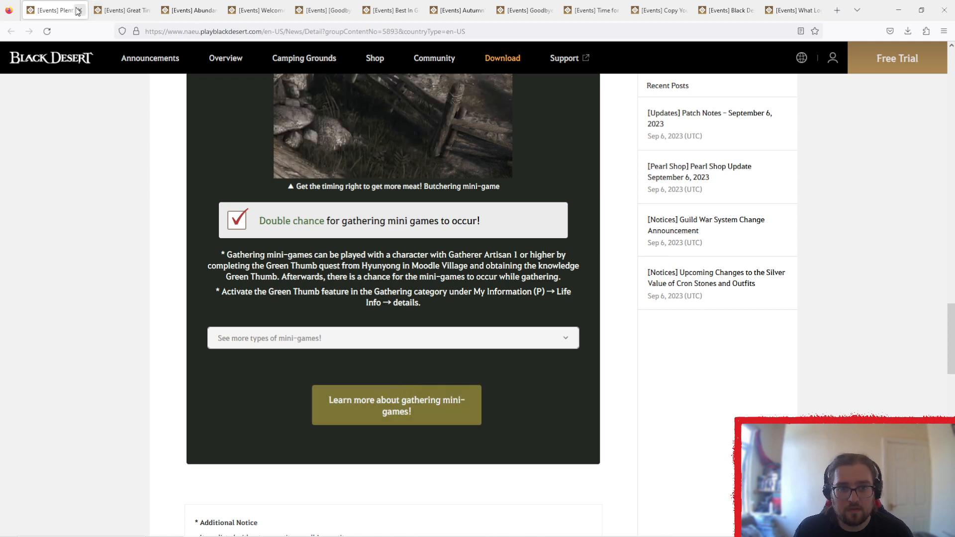
Close the gathering mini-games tab and start scrolling the Great Time to Focus on Bosses! page.
click(79, 10)
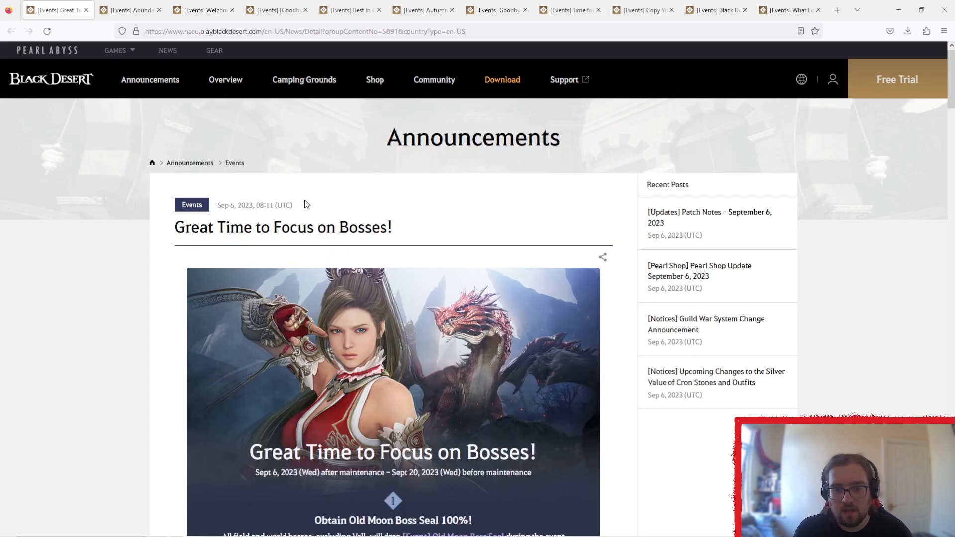
scroll(down, 3)
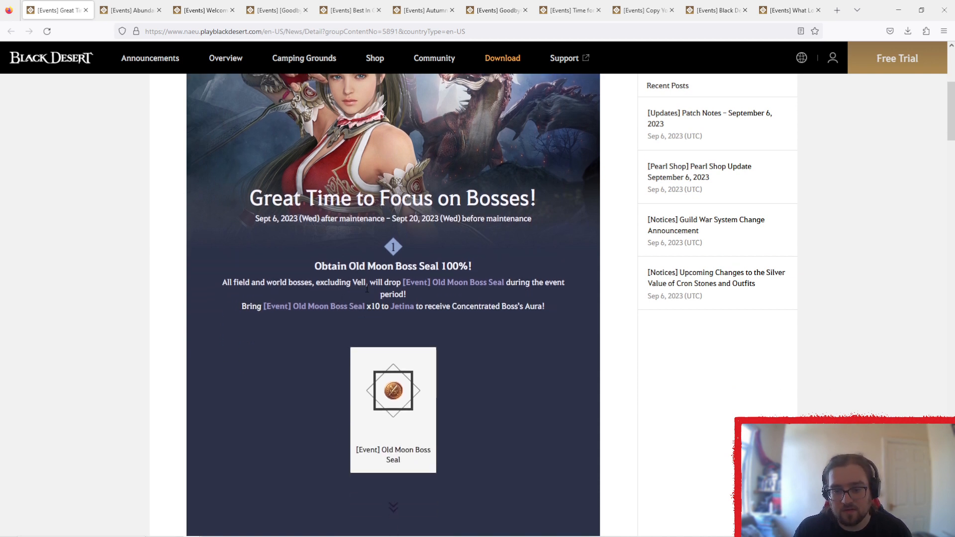
scroll(down, 3)
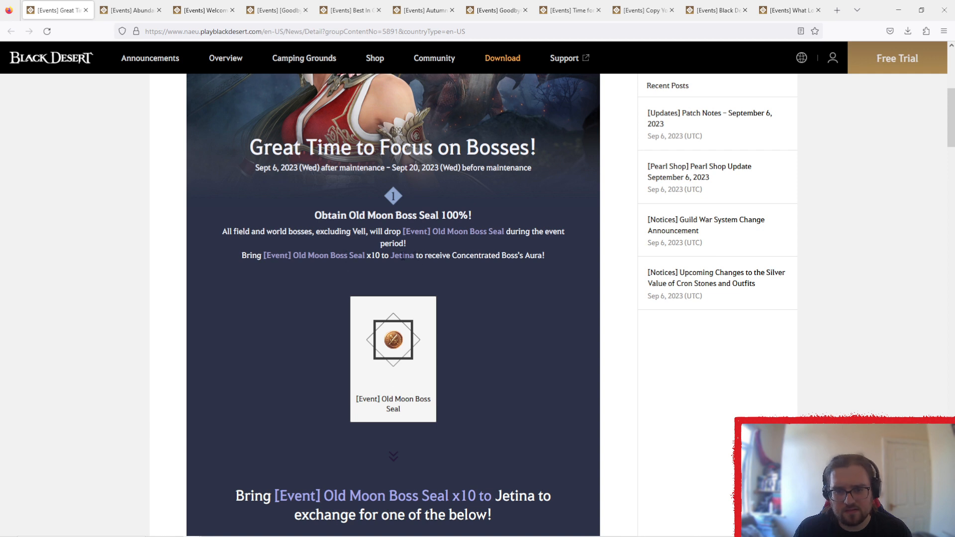
scroll(down, 3)
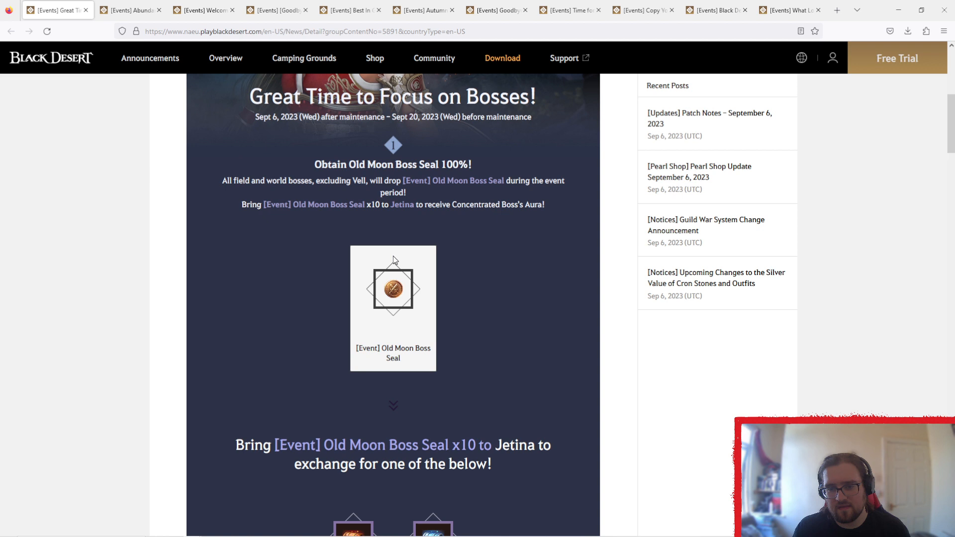
scroll(down, 3)
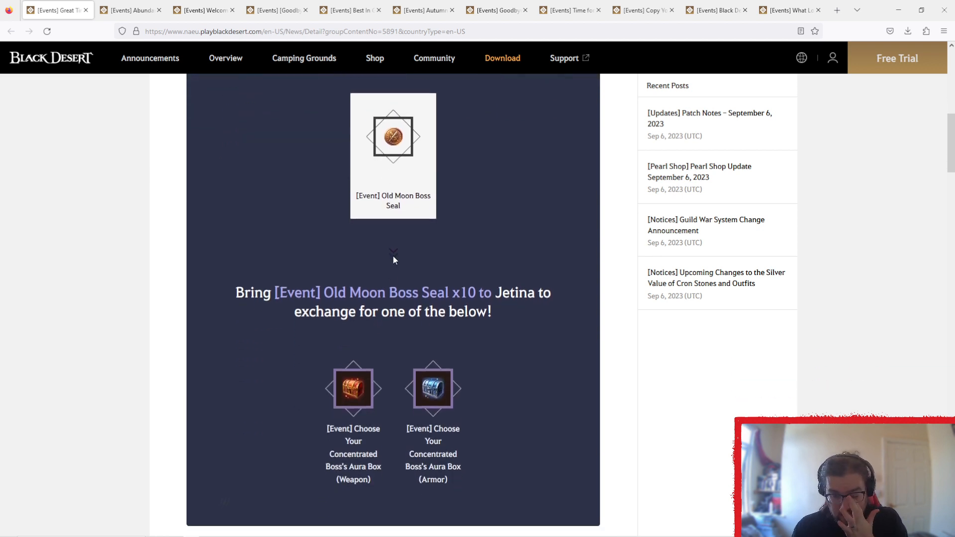
mouse_move(405, 409)
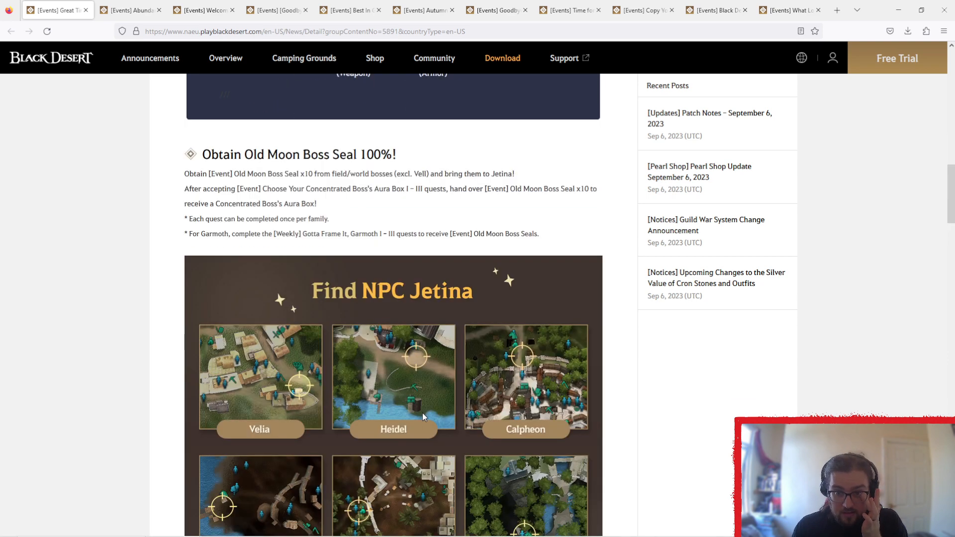
Scroll the bosses page further down to the exchange items table.
scroll(down, 3)
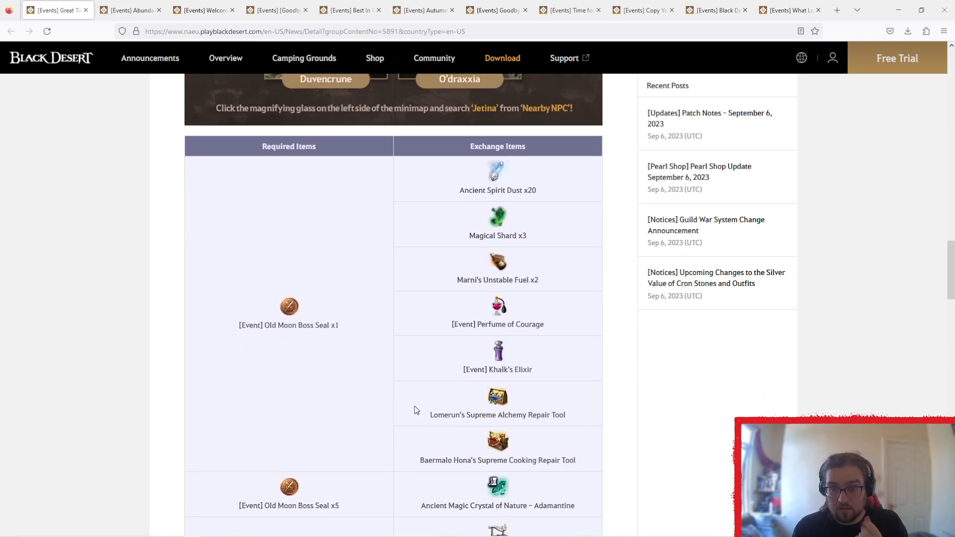
scroll(down, 3)
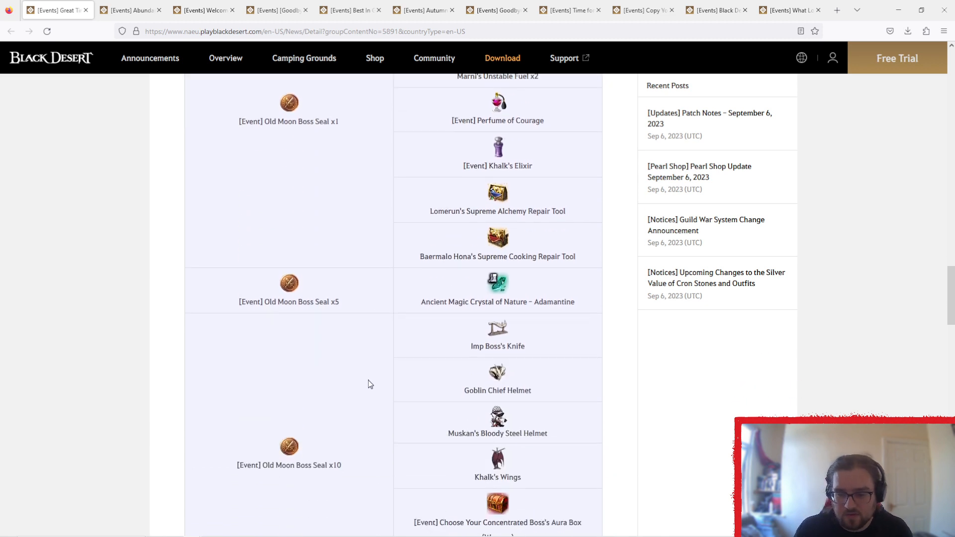
scroll(down, 3)
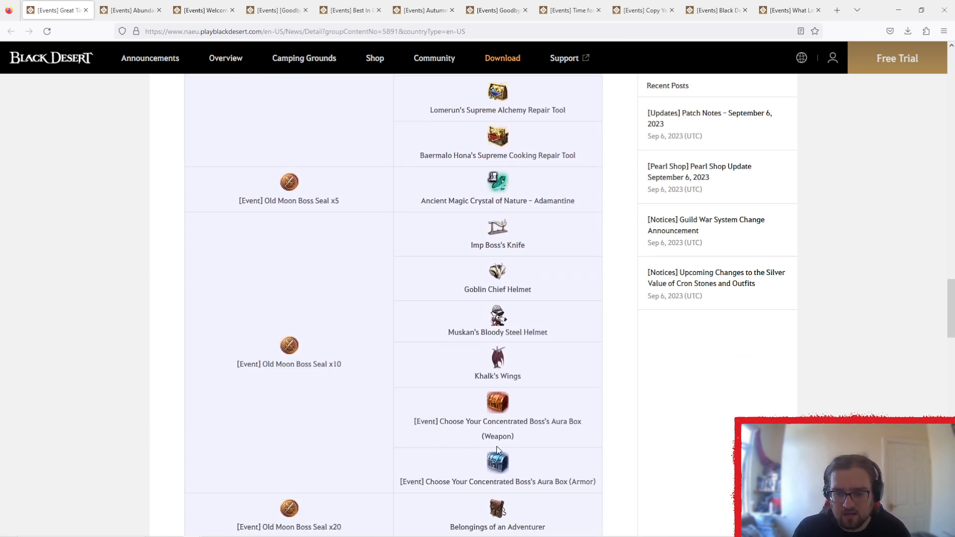
mouse_move(482, 406)
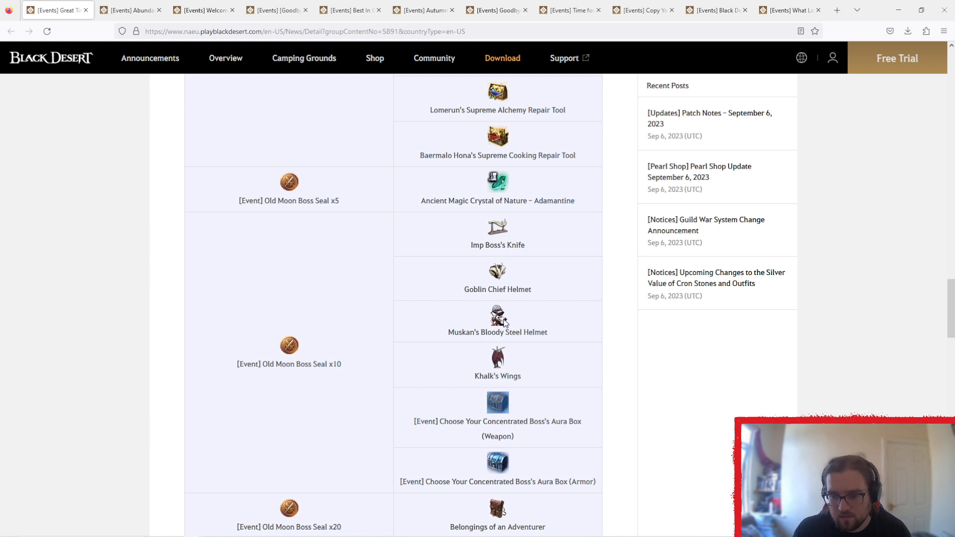
mouse_move(487, 408)
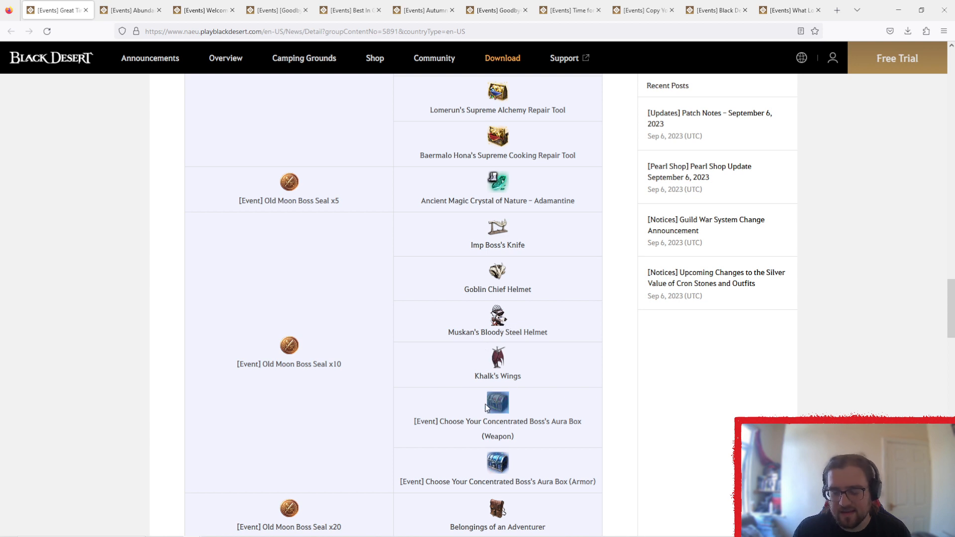
scroll(down, 3)
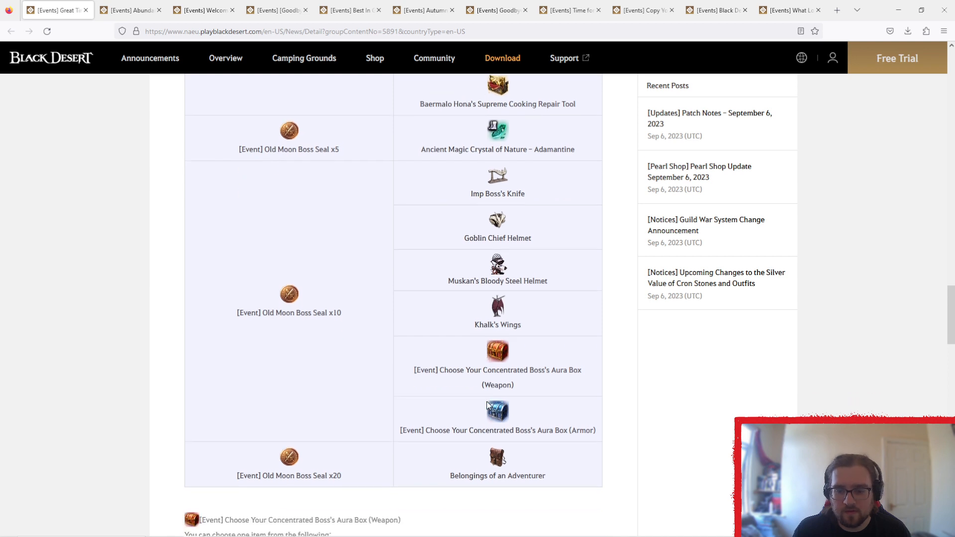
scroll(down, 3)
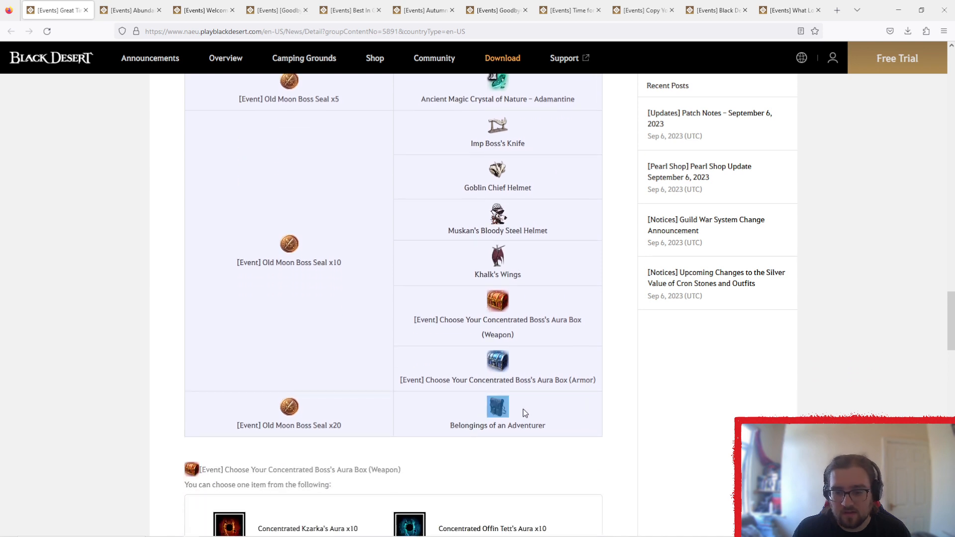
scroll(up, 3)
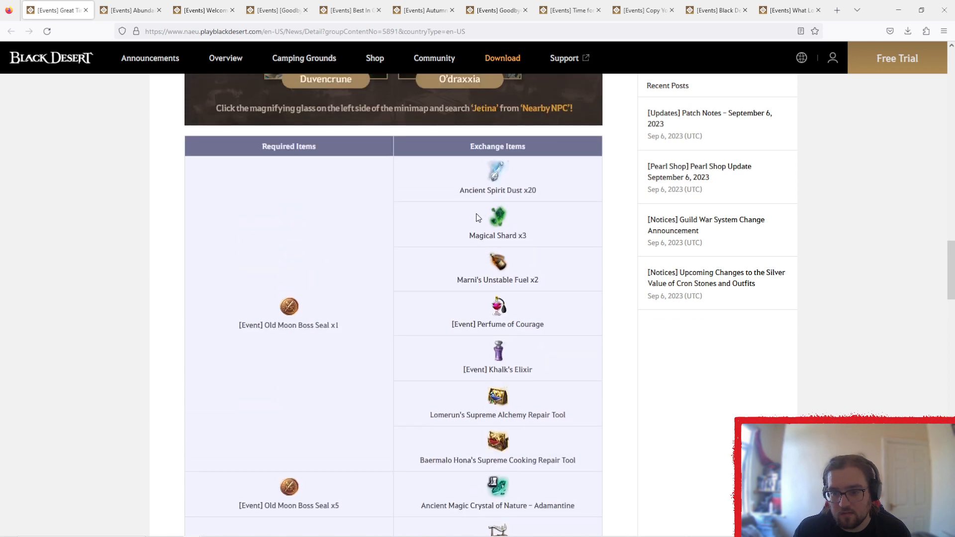
mouse_move(470, 187)
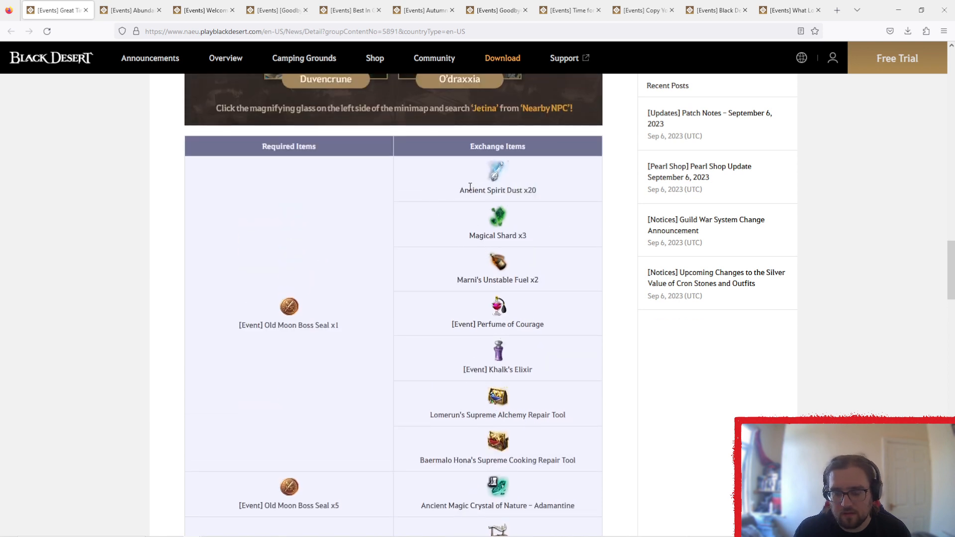
scroll(down, 3)
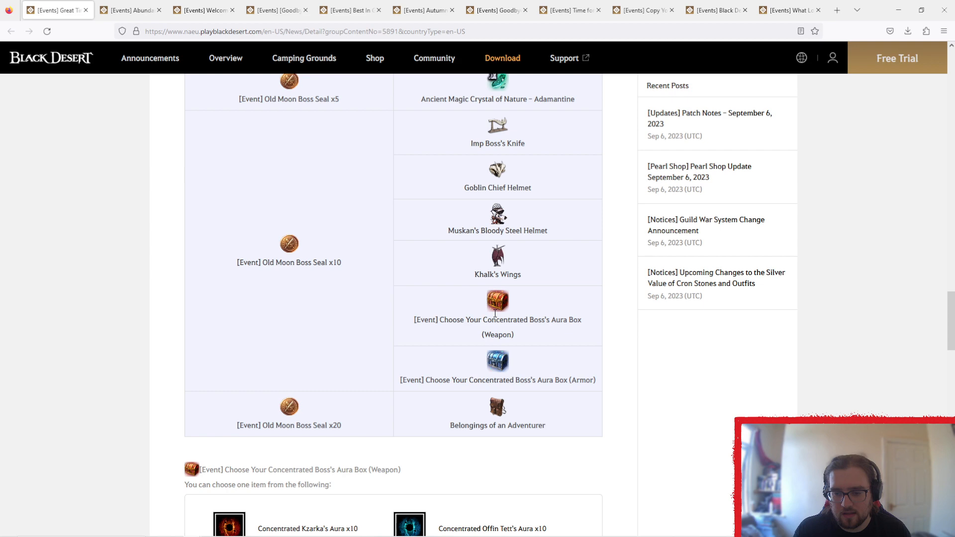
scroll(down, 3)
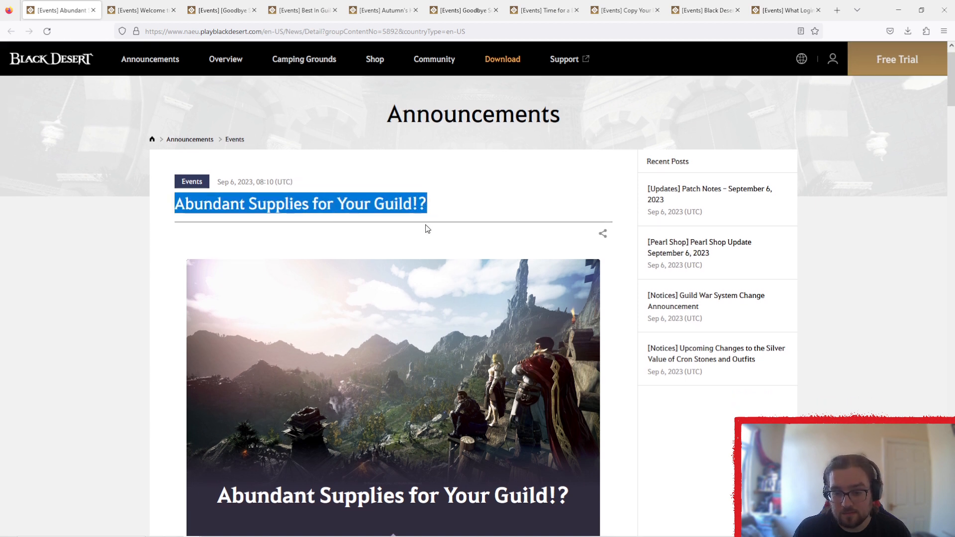
Scroll the Abundant Supplies for Your Guild!? page to the daily guild login rewards.
scroll(down, 3)
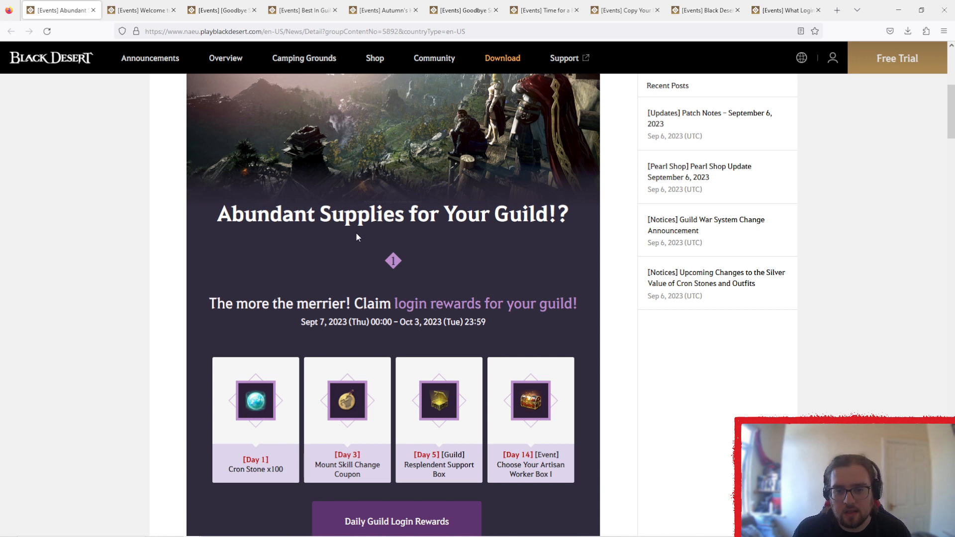
scroll(down, 3)
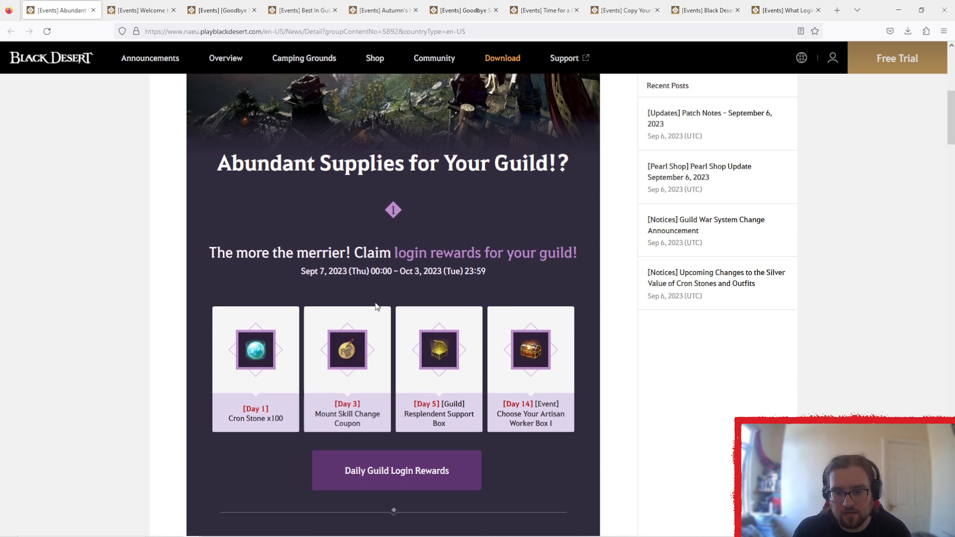
scroll(down, 3)
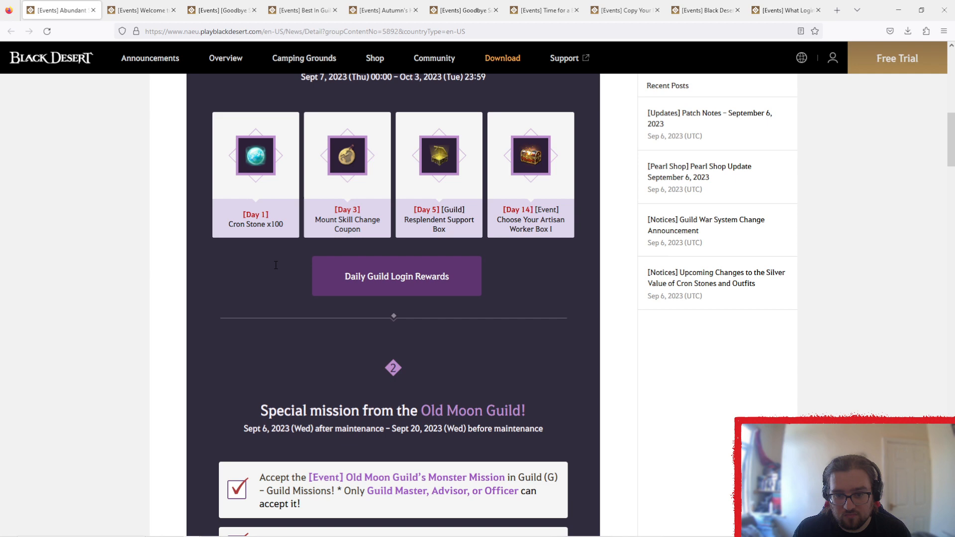
scroll(down, 3)
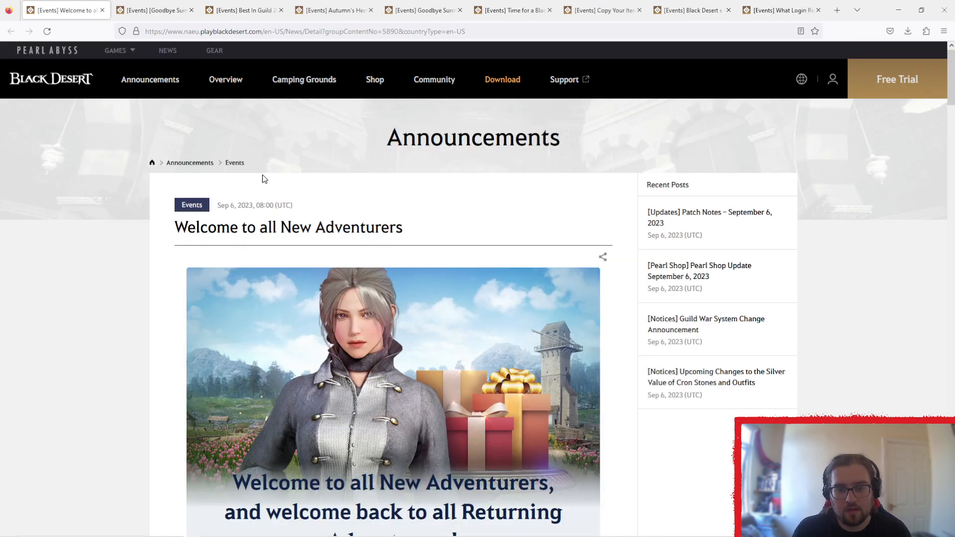
Scroll the Welcome to all New Adventurers page to the New Adventurer login rewards.
scroll(down, 3)
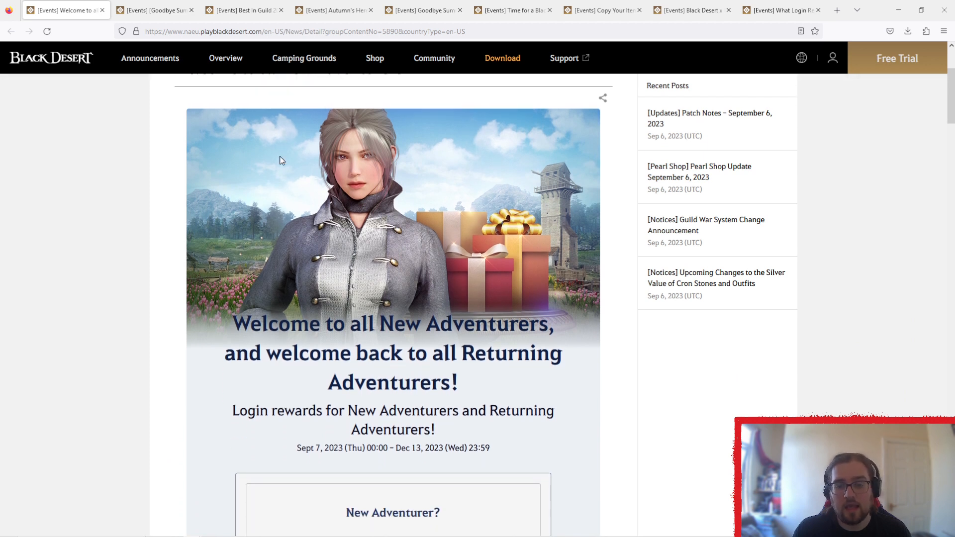
scroll(down, 3)
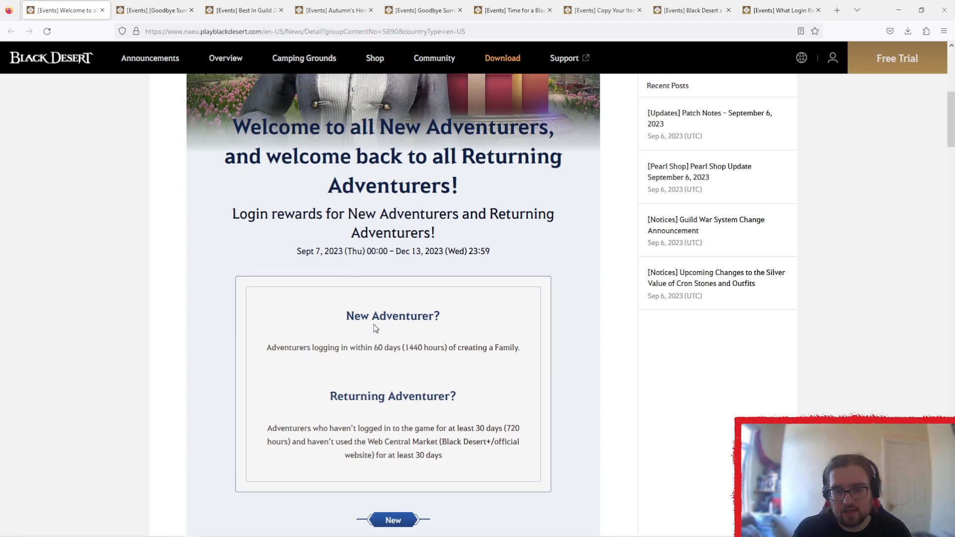
mouse_move(439, 282)
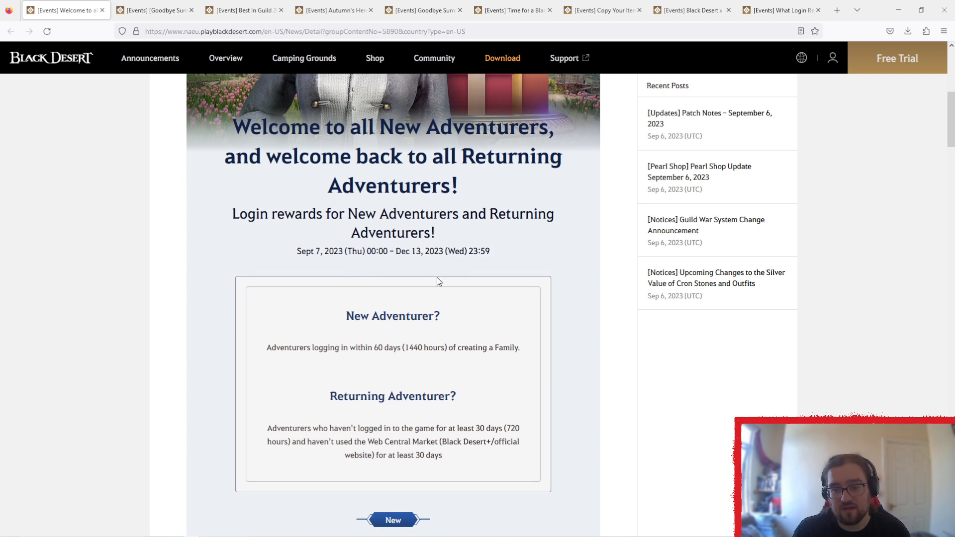
mouse_move(488, 296)
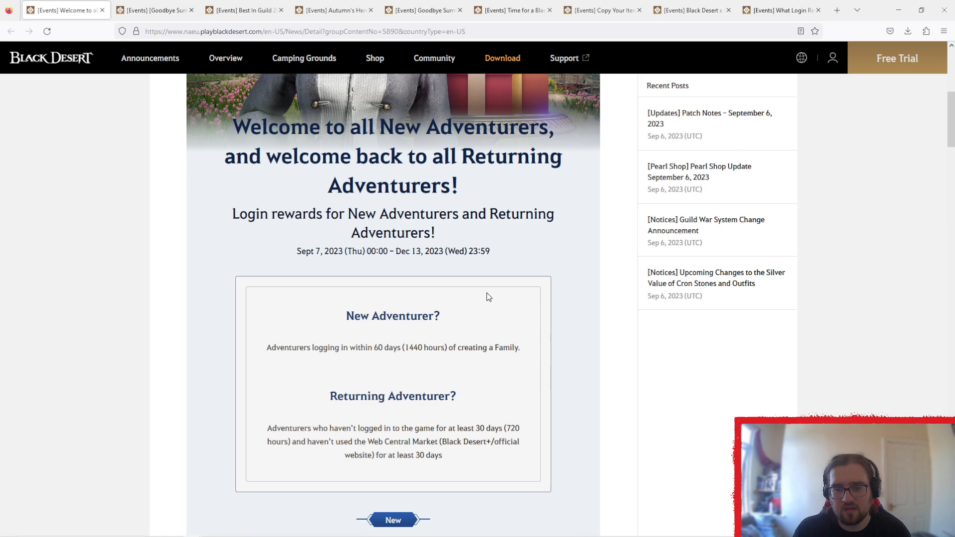
scroll(down, 3)
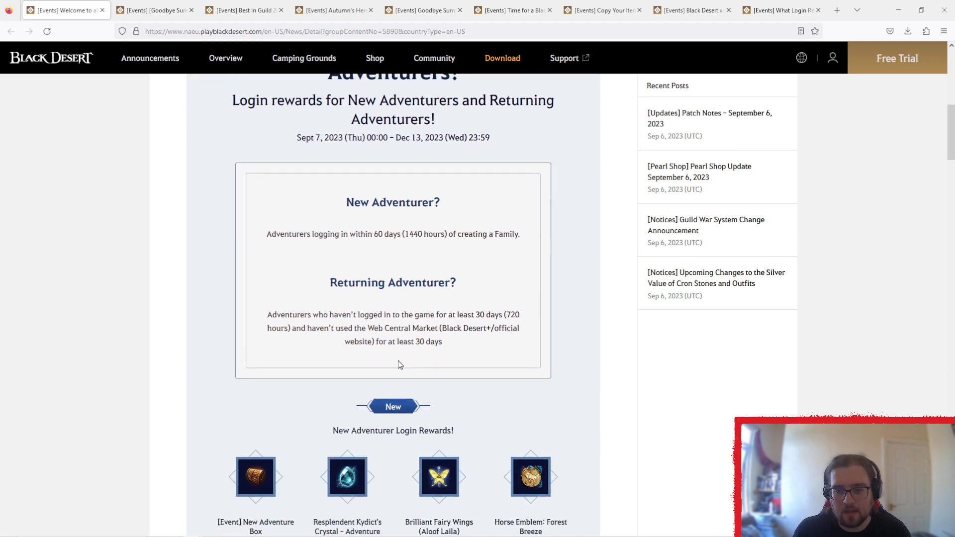
scroll(down, 3)
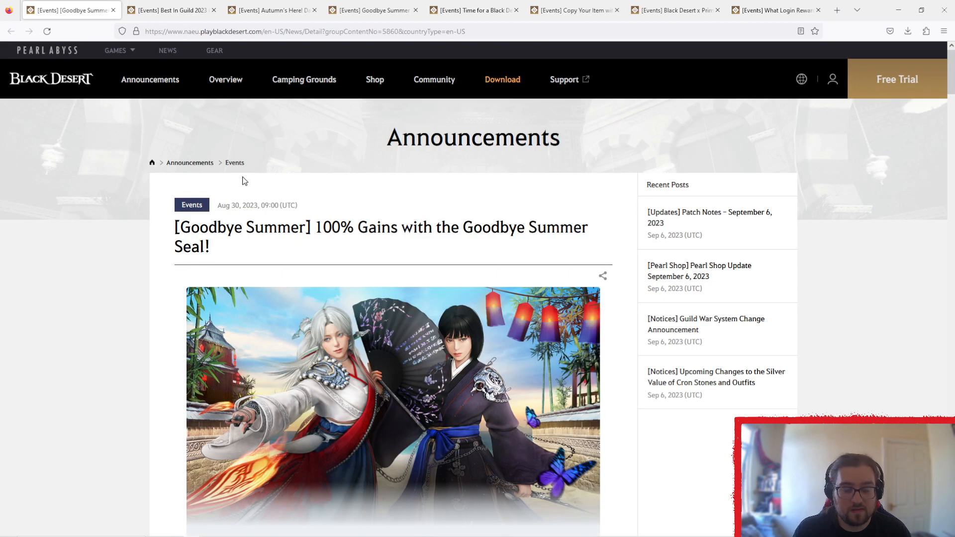
scroll(down, 3)
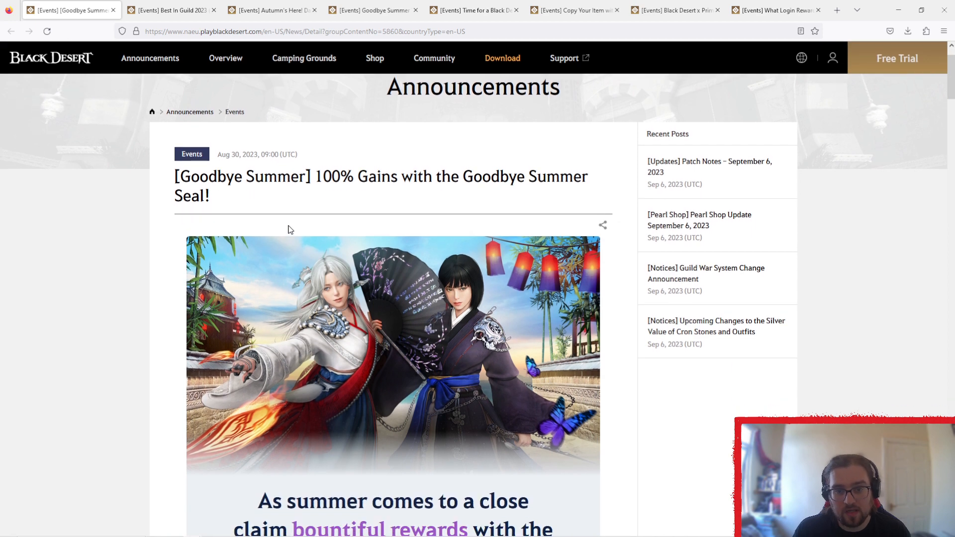
scroll(down, 3)
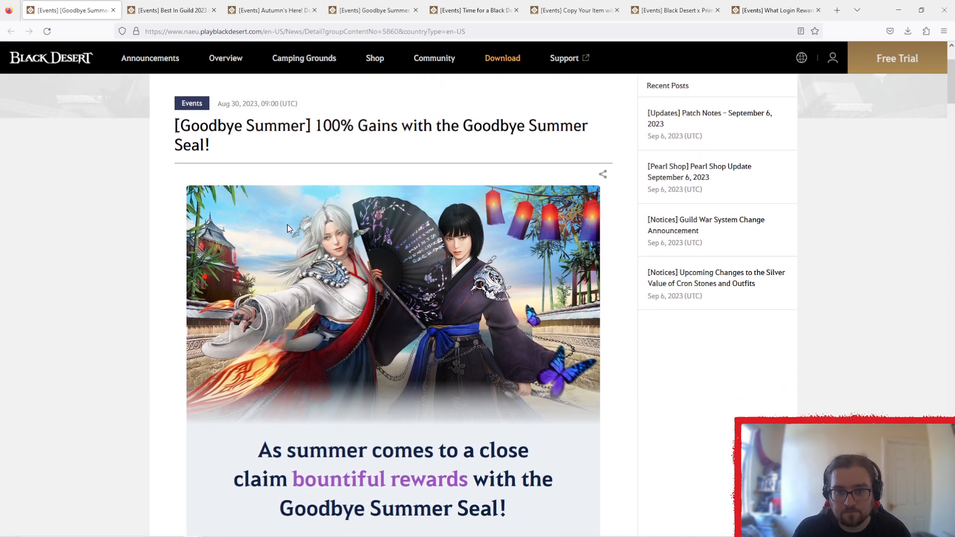
scroll(down, 3)
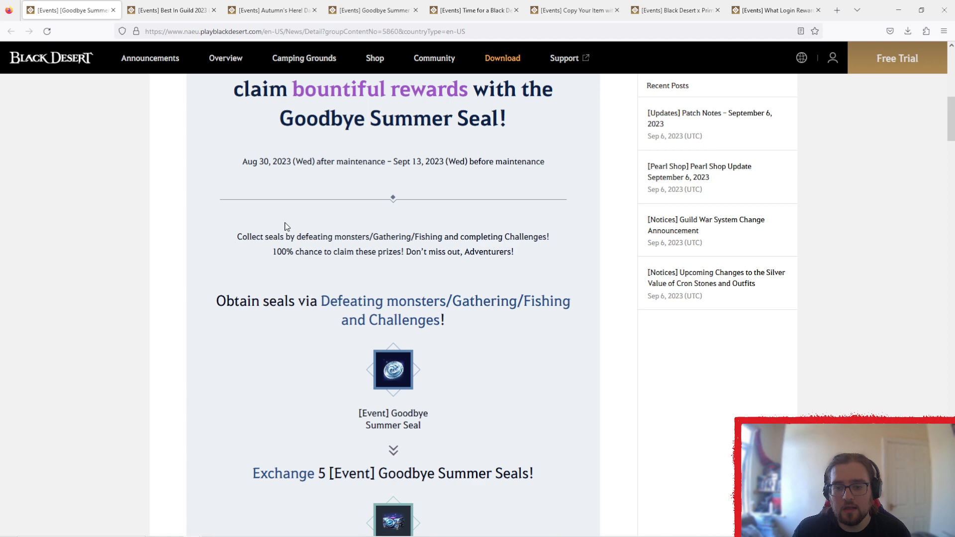
scroll(down, 3)
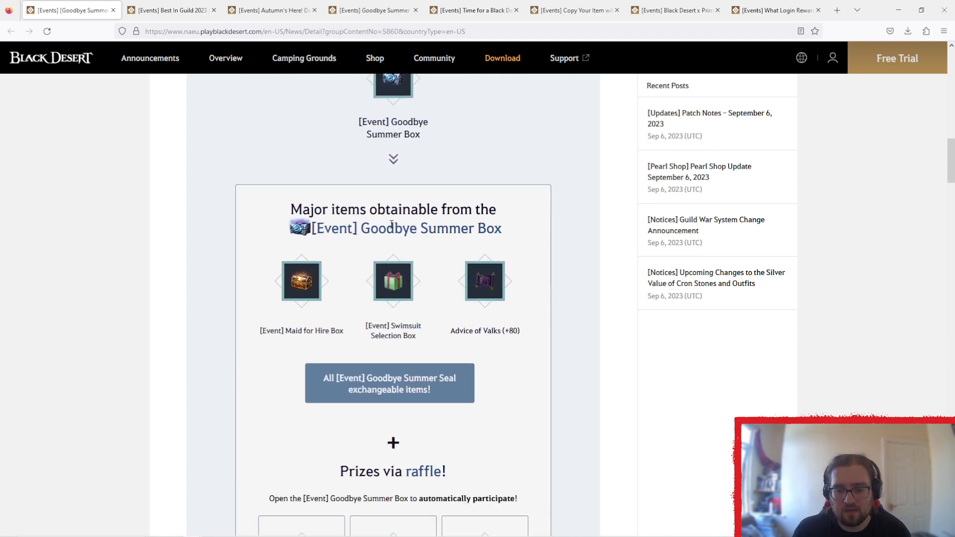
scroll(down, 3)
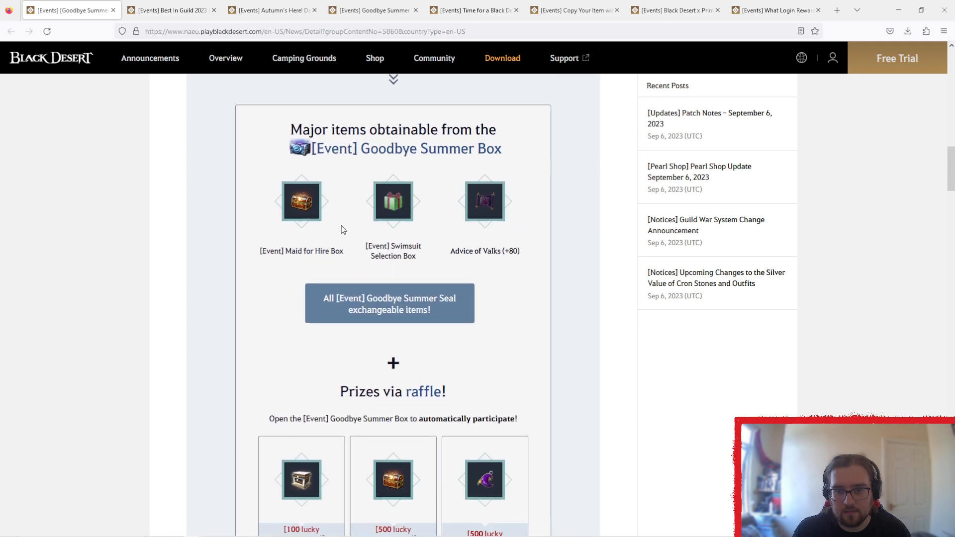
scroll(down, 3)
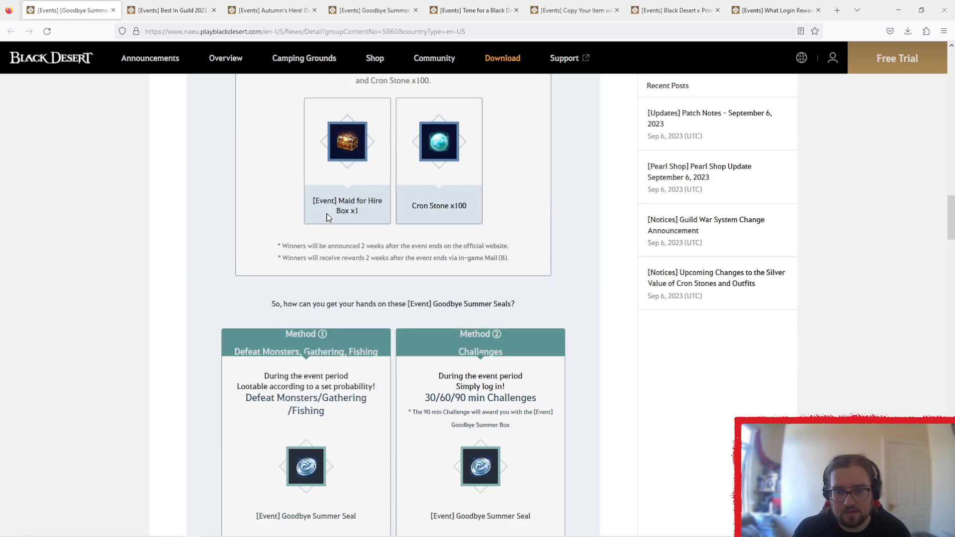
scroll(down, 3)
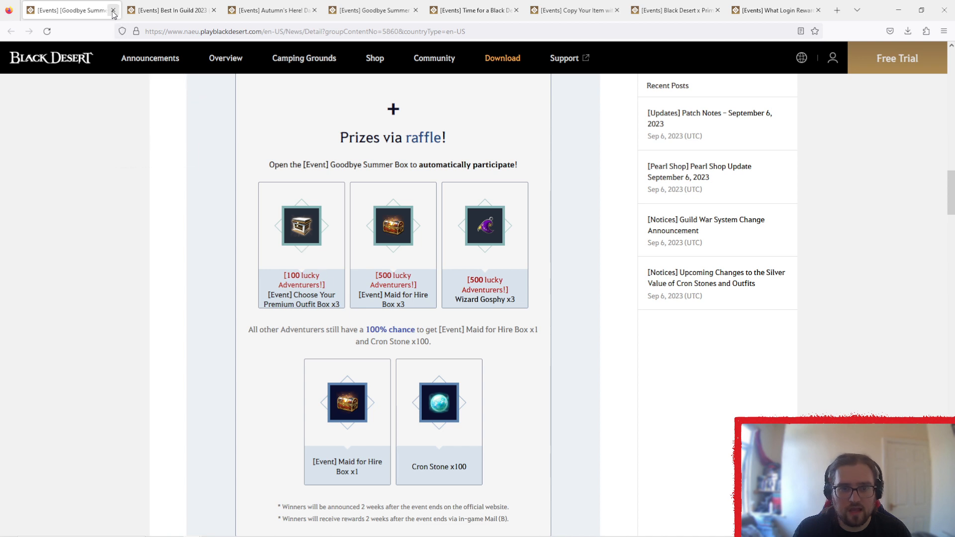
mouse_move(113, 11)
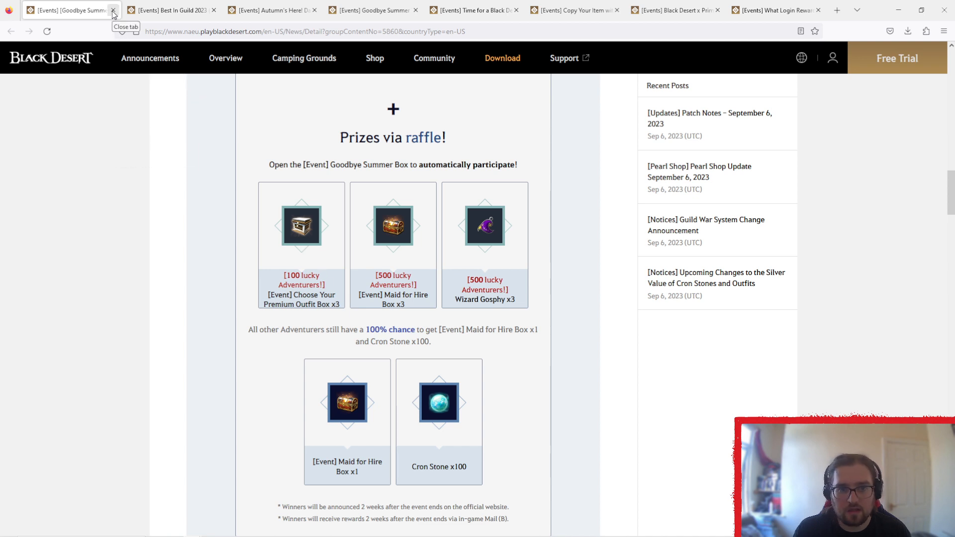
Close the Goodbye Summer Box tab, skim Best In Guild 2023, then close it too.
click(114, 11)
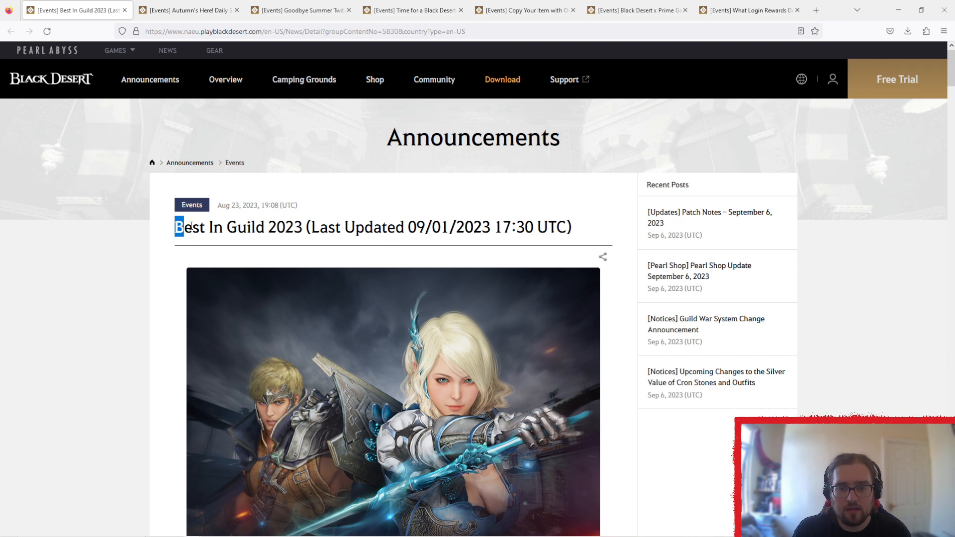
scroll(down, 3)
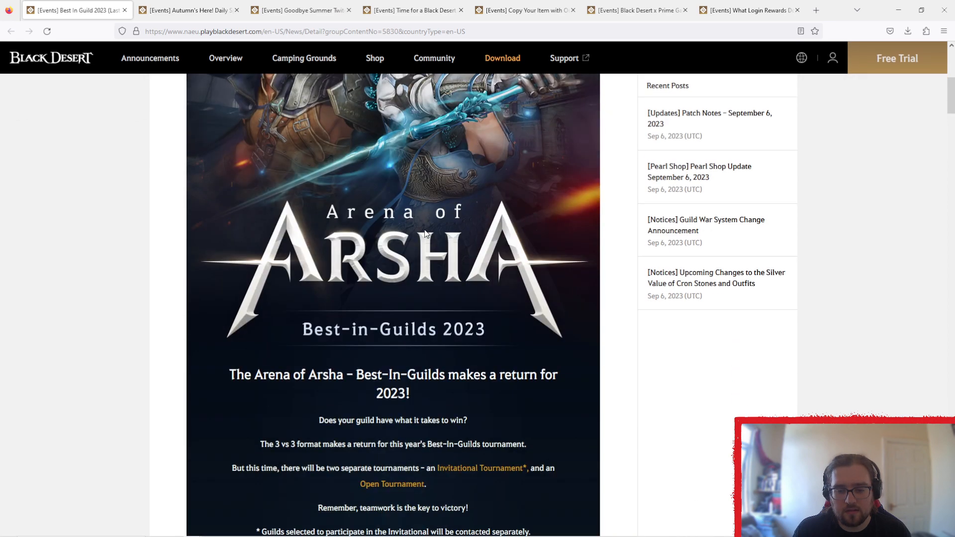
scroll(down, 3)
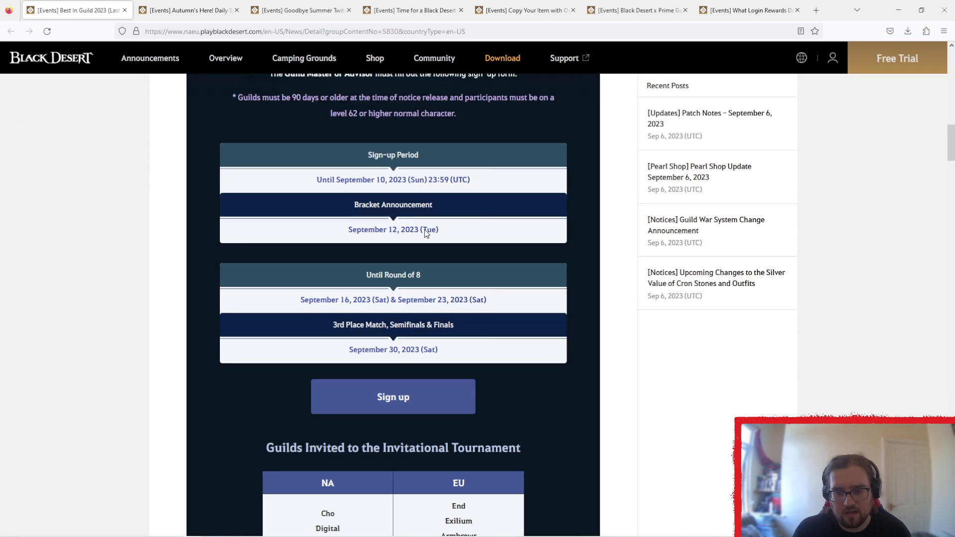
scroll(down, 3)
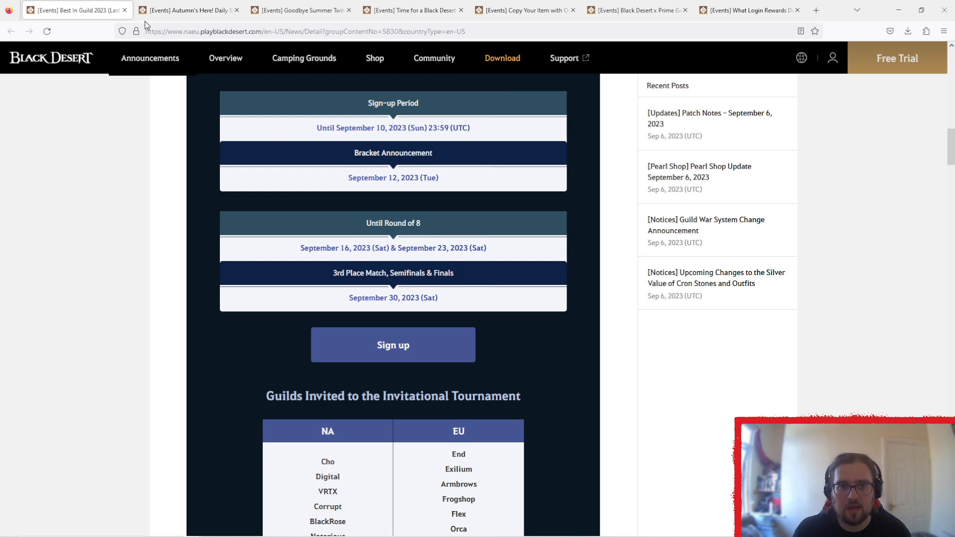
scroll(down, 3)
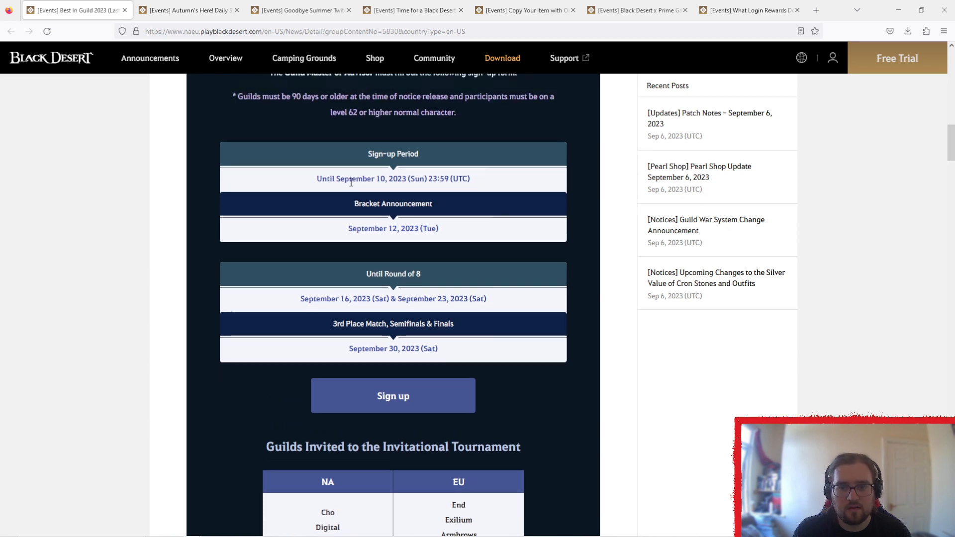
drag(349, 178, 443, 178)
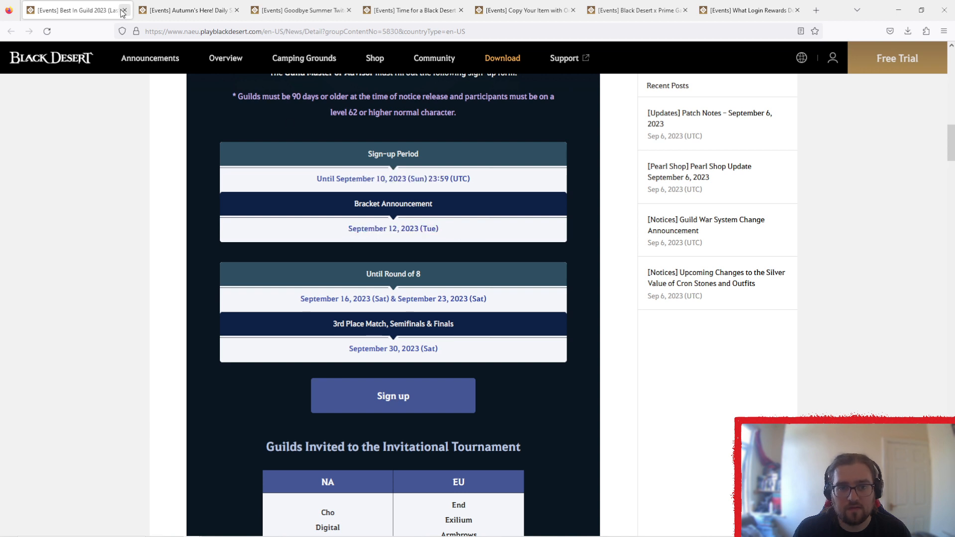
click(123, 11)
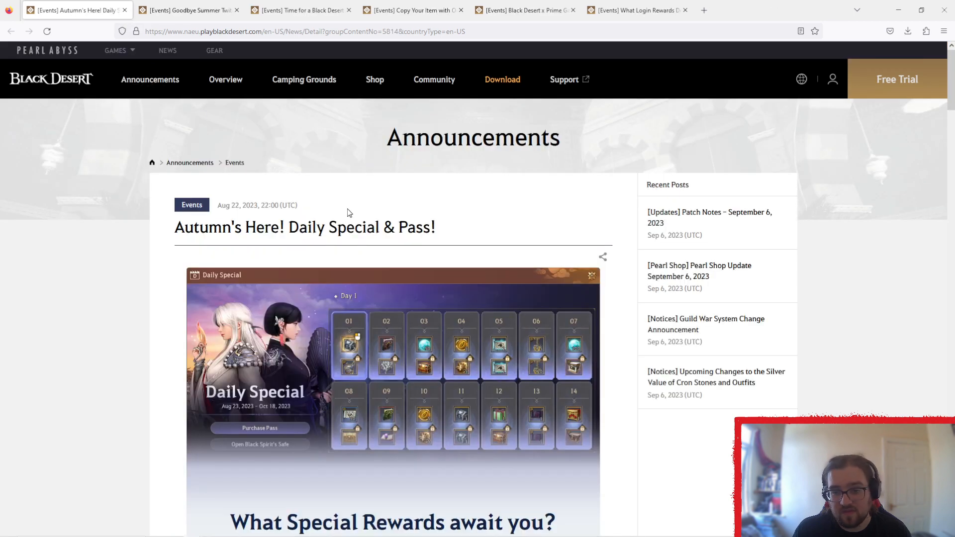
scroll(down, 3)
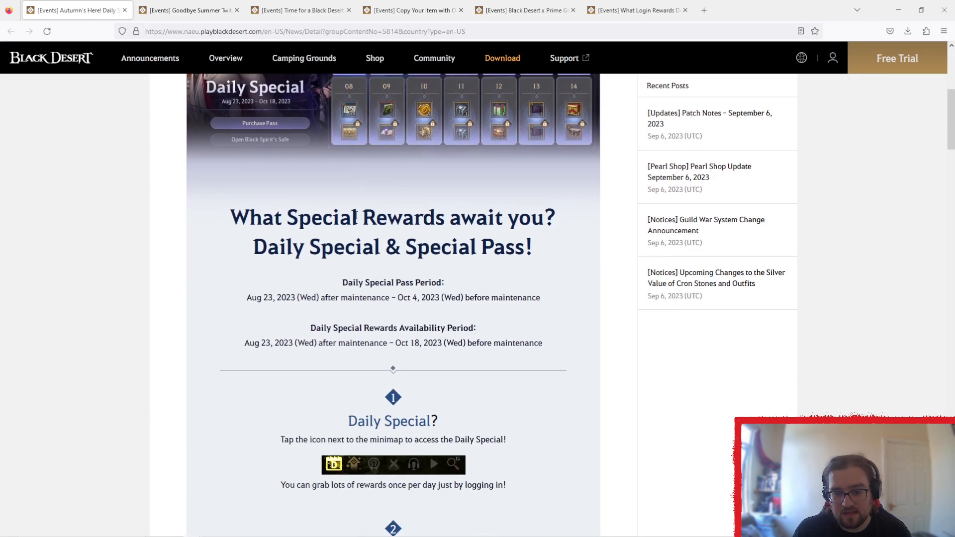
drag(402, 297, 487, 297)
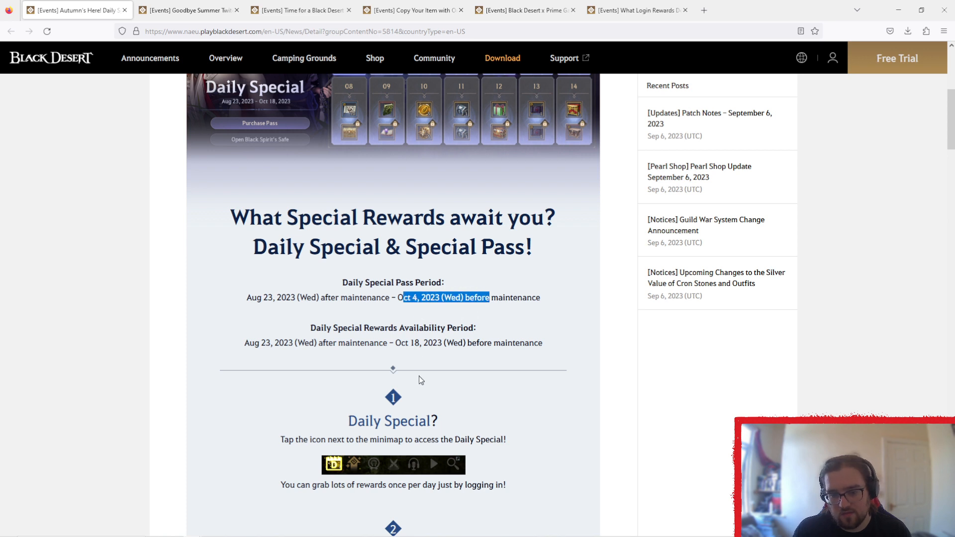
scroll(down, 3)
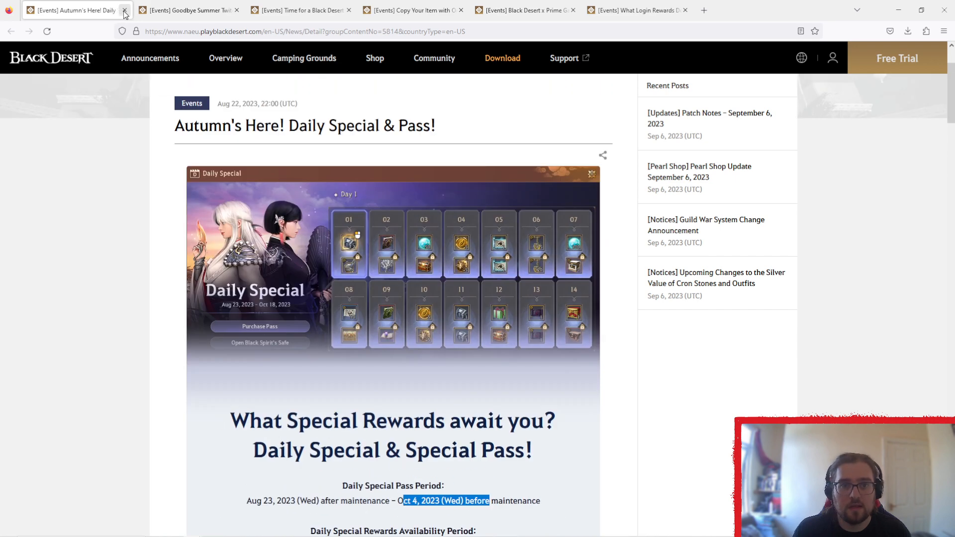
Close the Autumn's Here! tab and scroll down the Goodbye Summer Twitch Drops page.
click(125, 10)
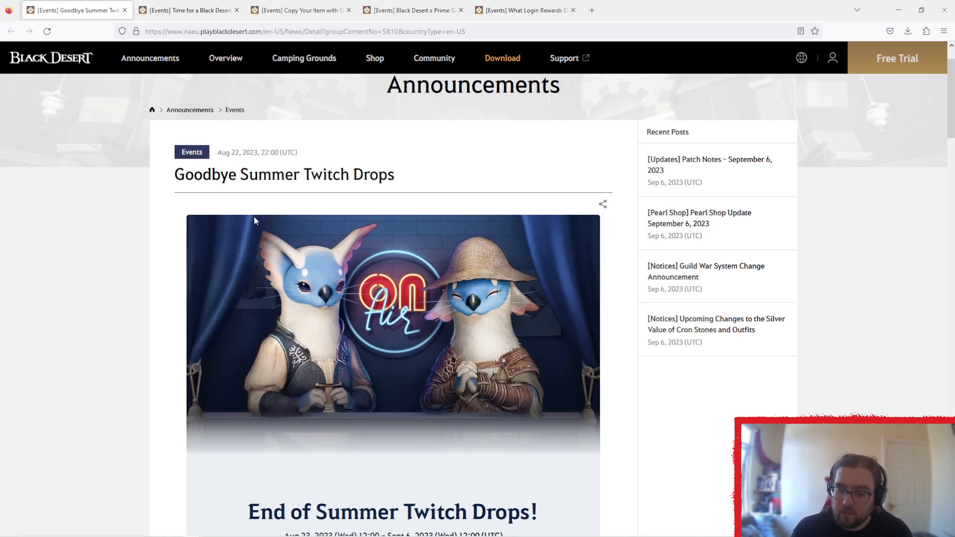
scroll(down, 3)
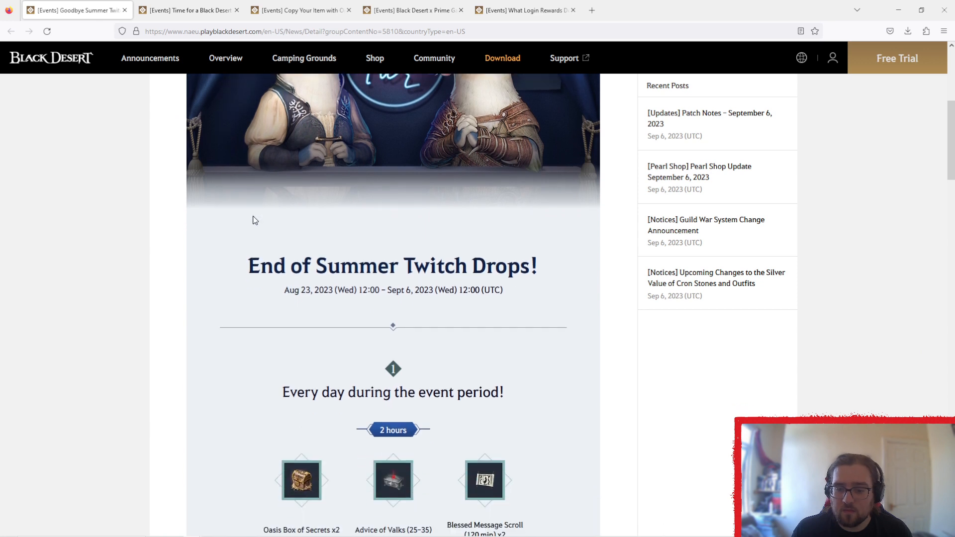
scroll(down, 3)
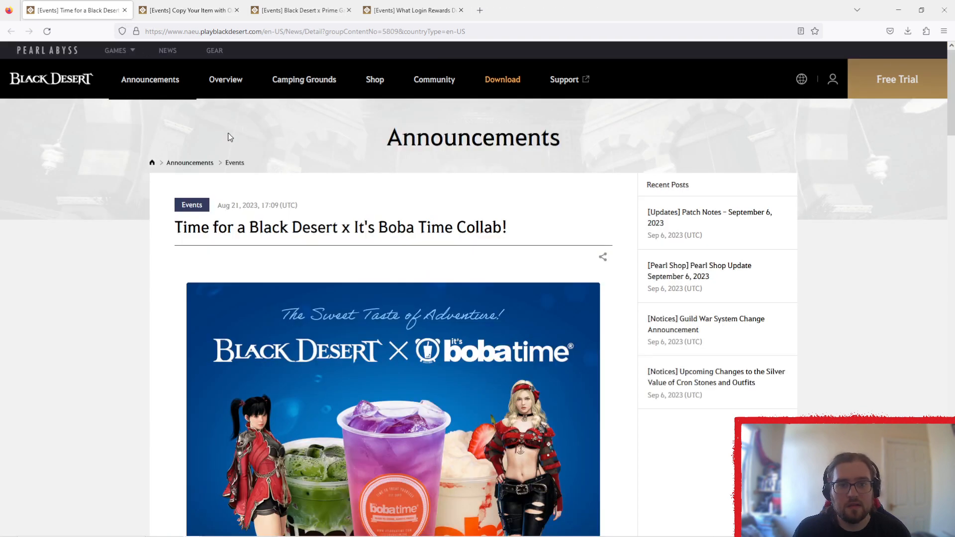
Scroll the Boba Time collab page, highlight the coupon expiry date, then scroll back up.
scroll(down, 3)
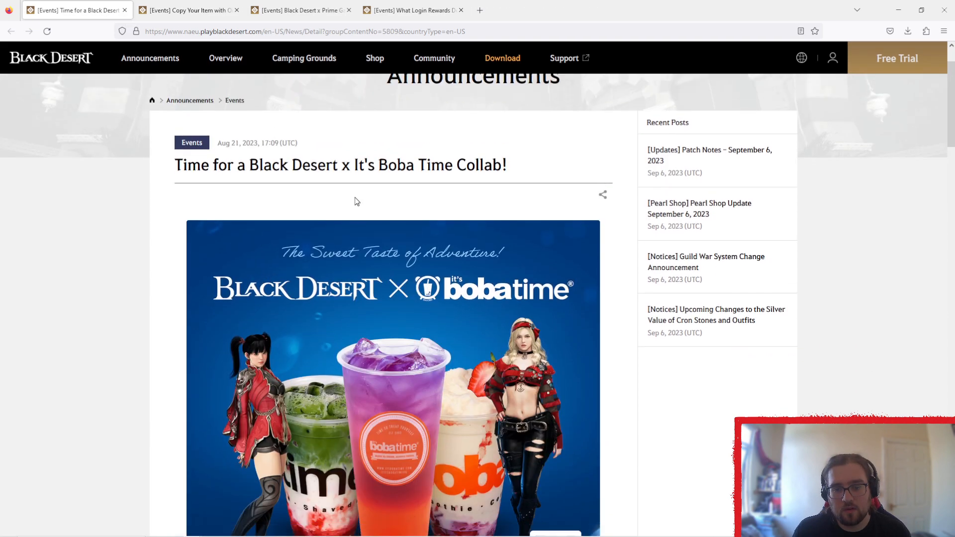
scroll(down, 3)
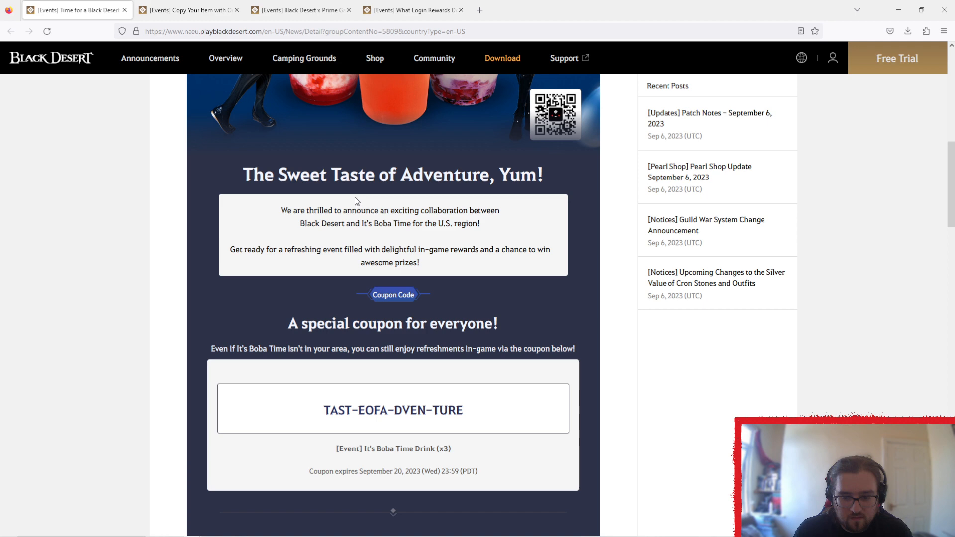
scroll(down, 3)
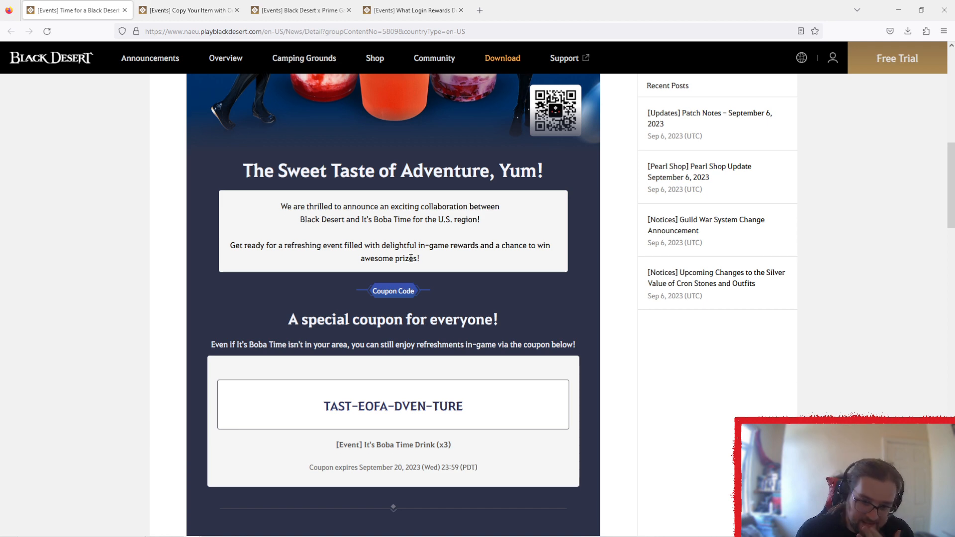
drag(393, 467, 475, 467)
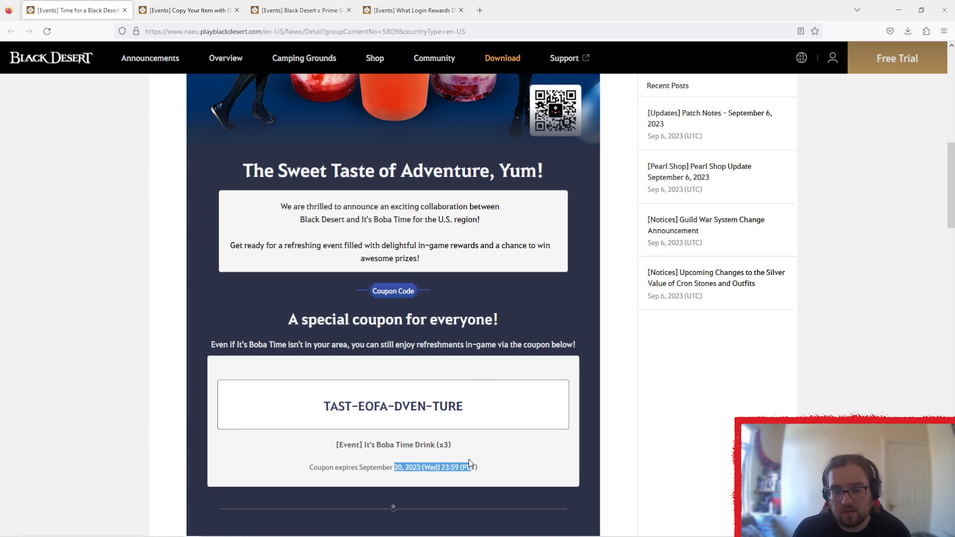
scroll(up, 3)
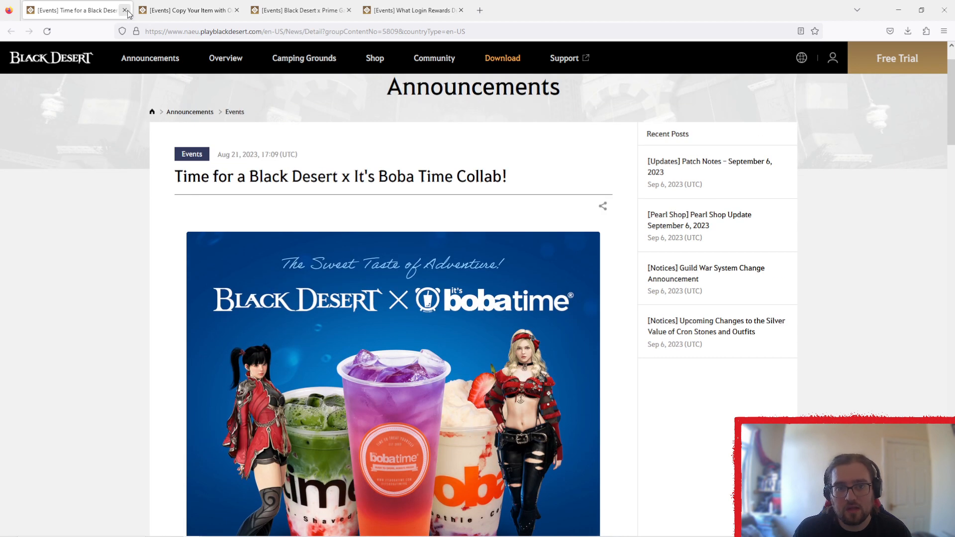
Close the Boba Time collab tab, then the Copy Your Item with One Fuel! tab.
click(125, 9)
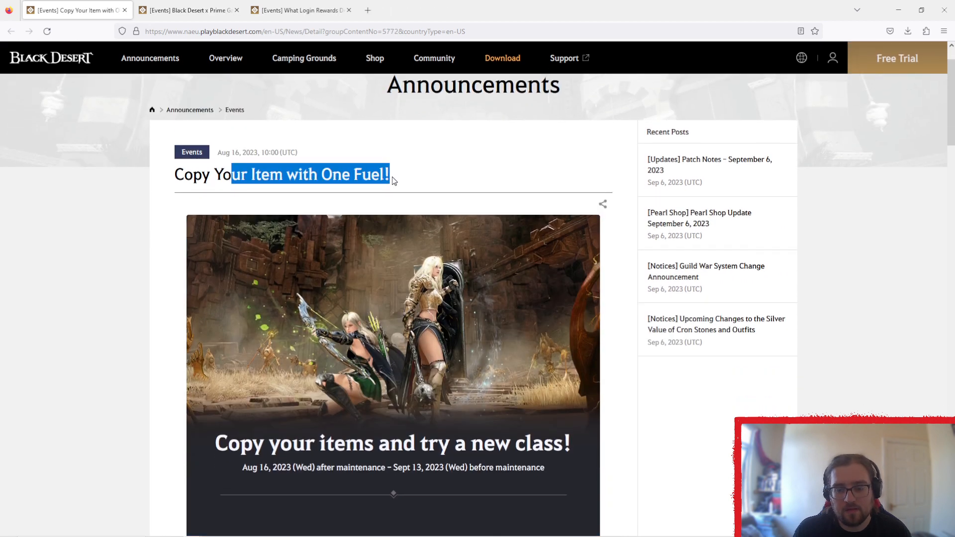
scroll(down, 3)
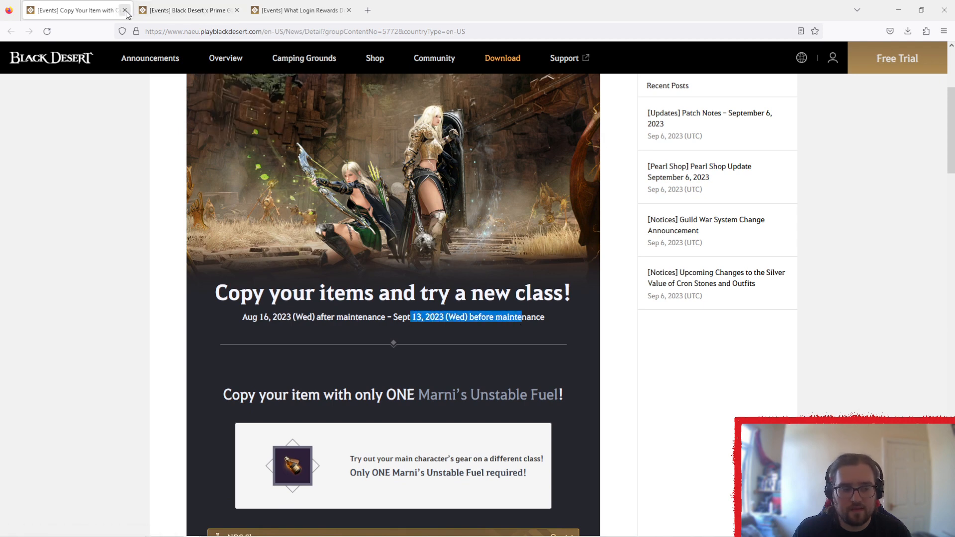
click(125, 10)
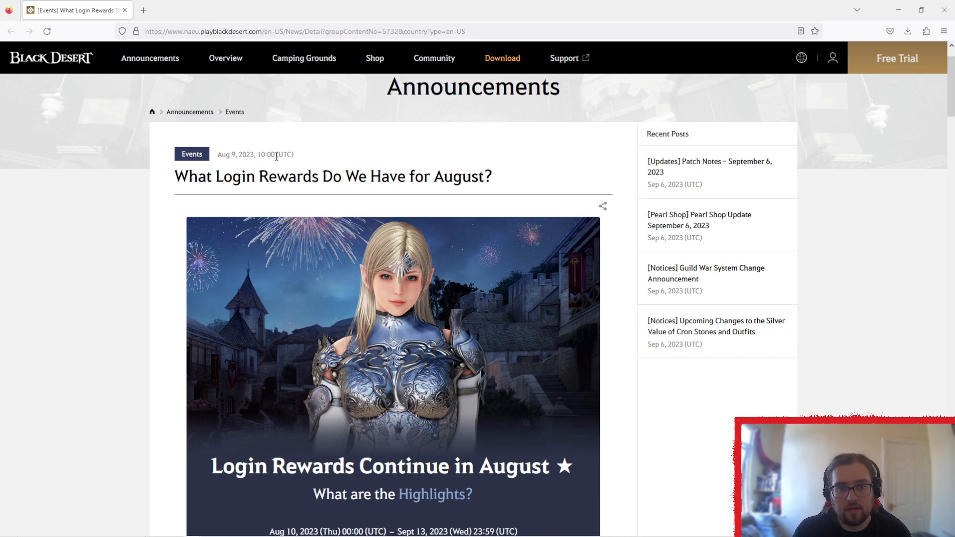
drag(241, 176, 493, 176)
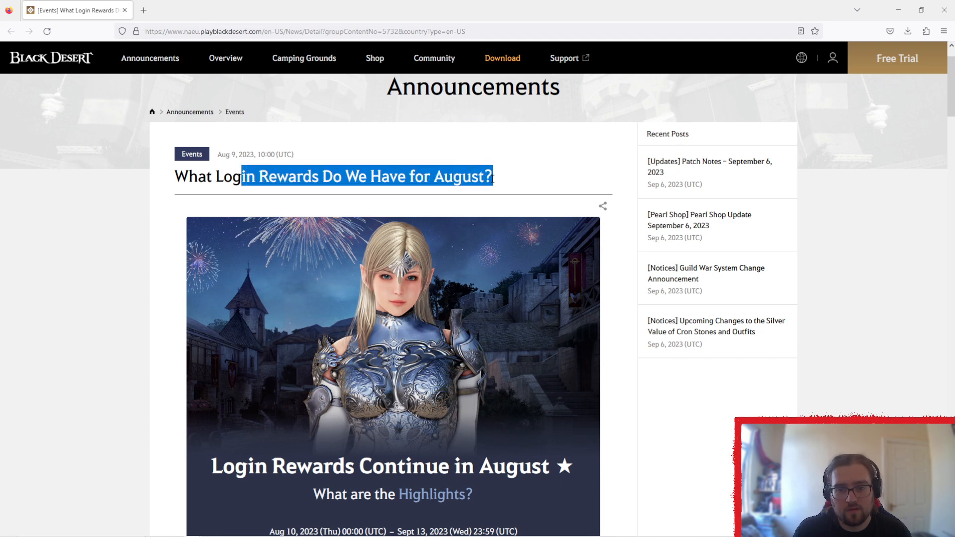
scroll(down, 3)
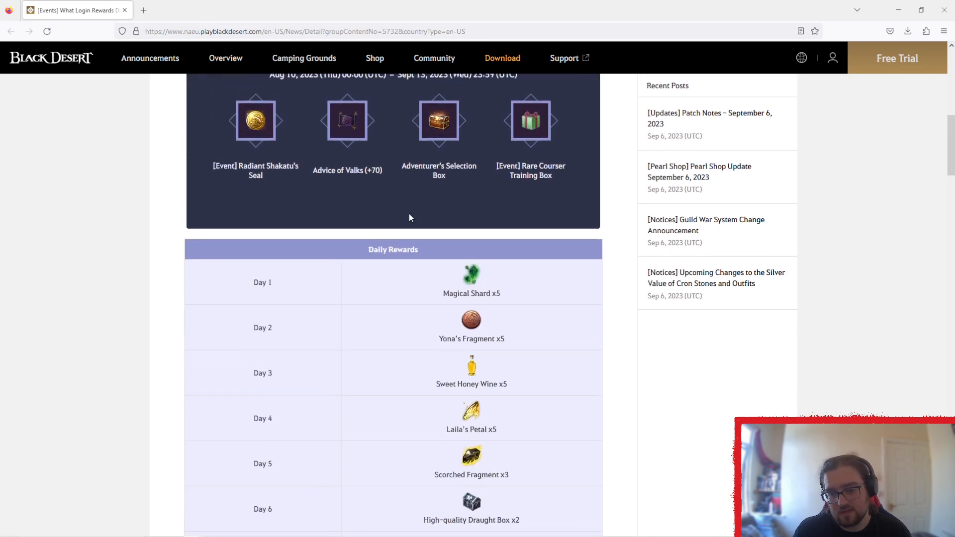
scroll(down, 3)
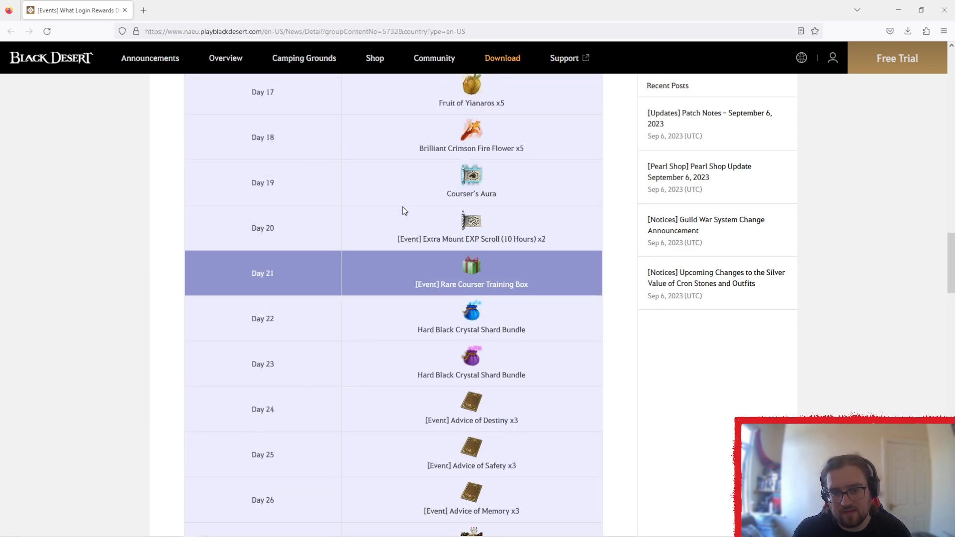
scroll(up, 3)
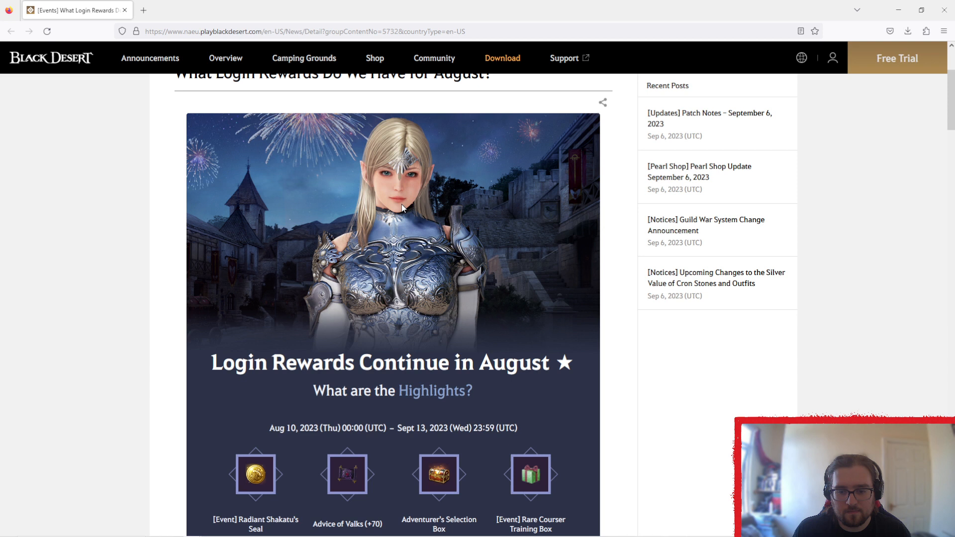
scroll(down, 3)
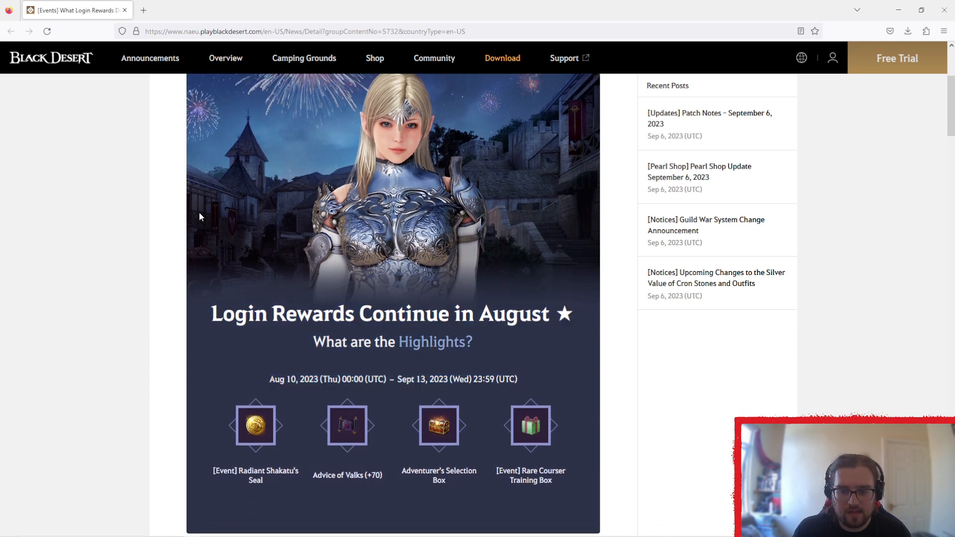